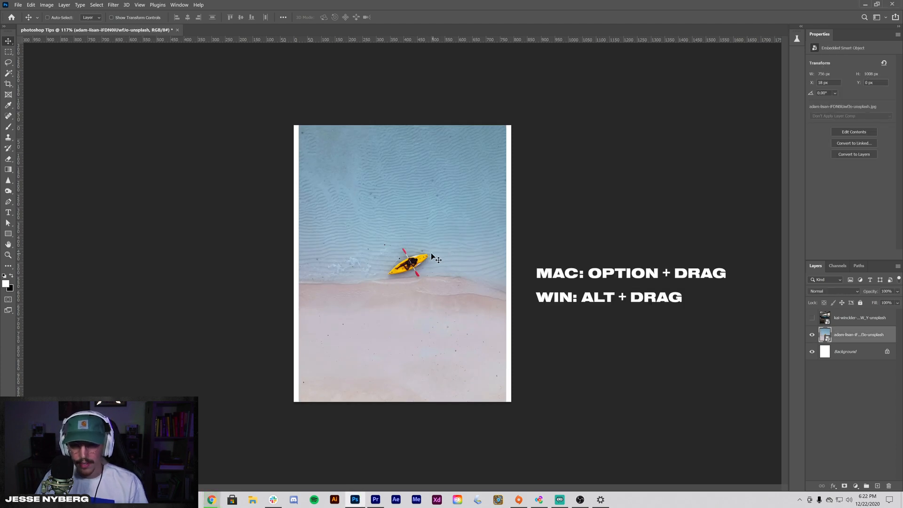
# Select the original kayak photo layer and undo the duplicates, leaving a single smart-object layer.
pyautogui.press('ctrl+t')
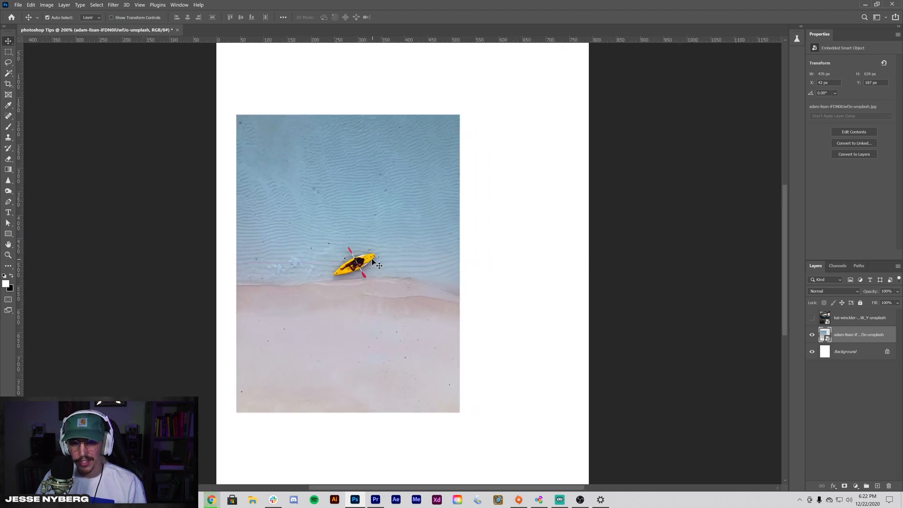
pyautogui.moveTo(379, 257)
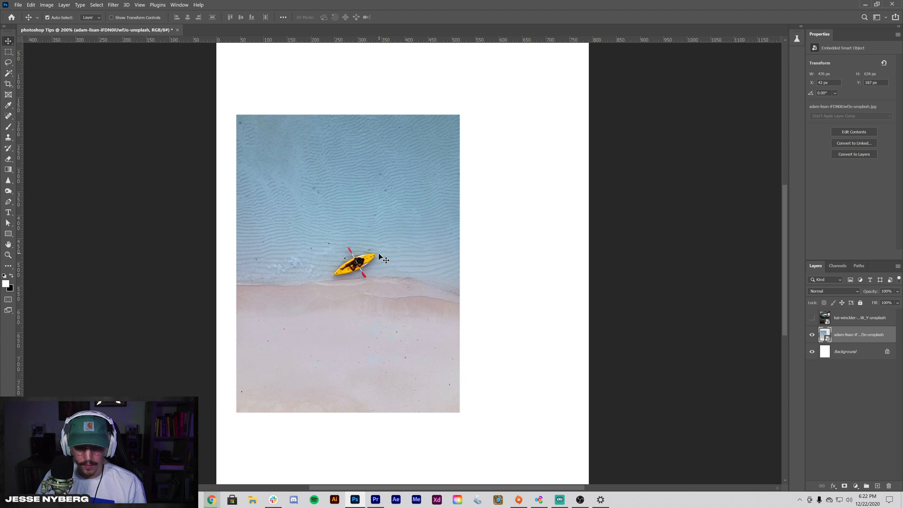
pyautogui.moveTo(383, 259)
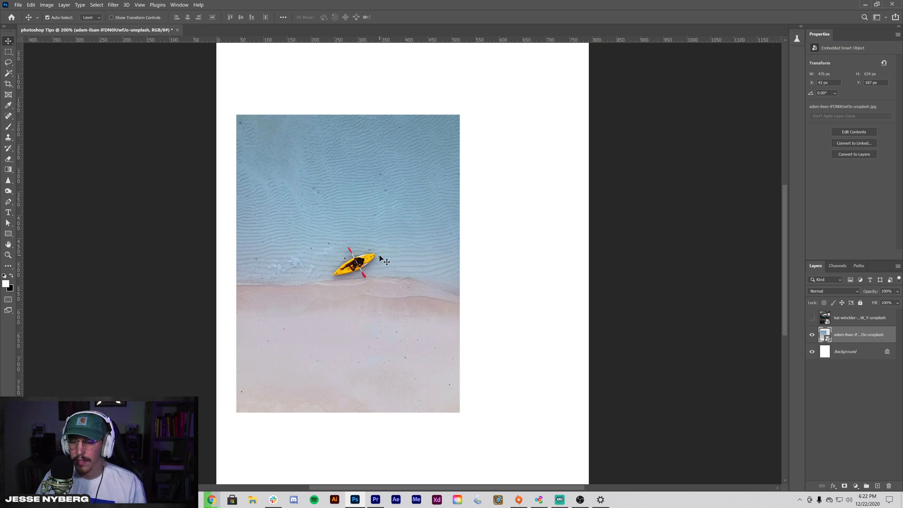
pyautogui.moveTo(327, 220)
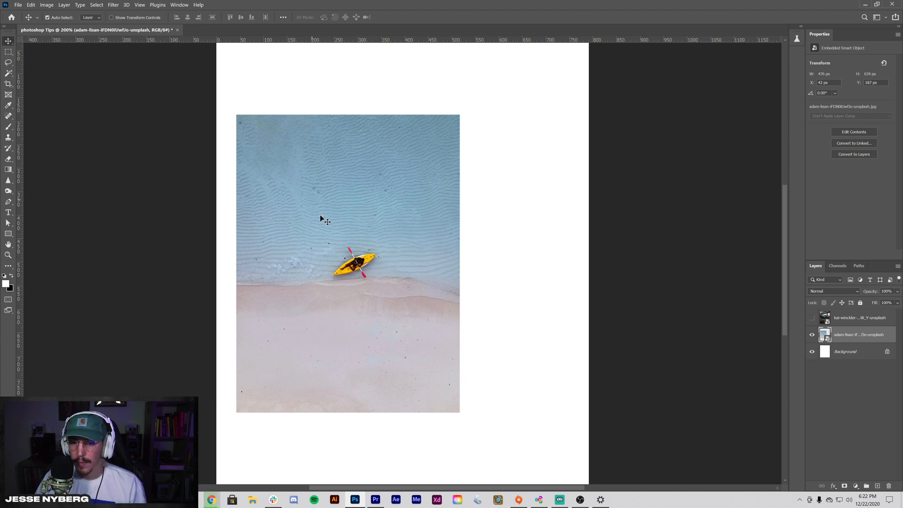
pyautogui.moveTo(359, 234)
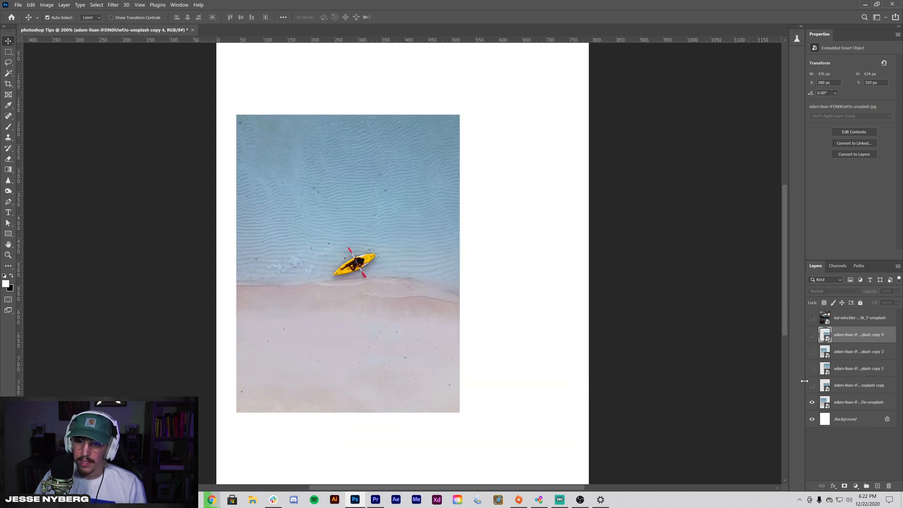
pyautogui.click(858, 402)
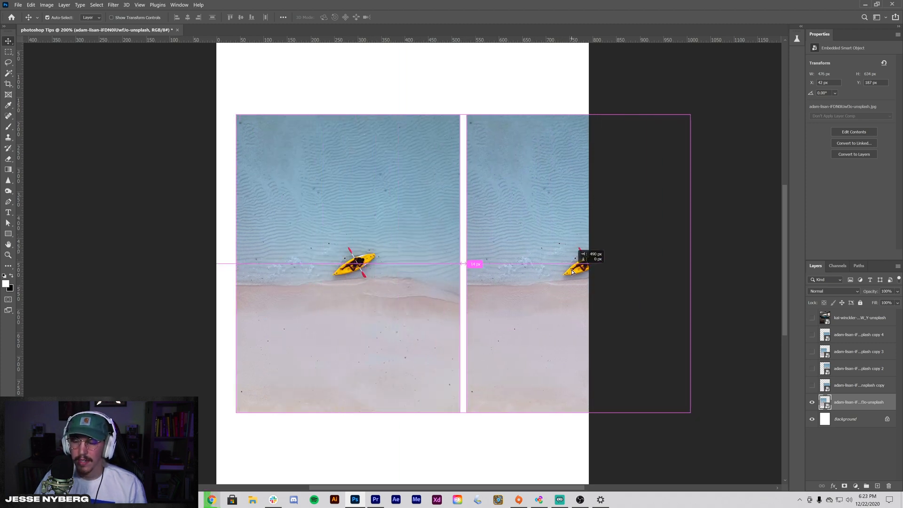
pyautogui.press('Ctrl+Z')
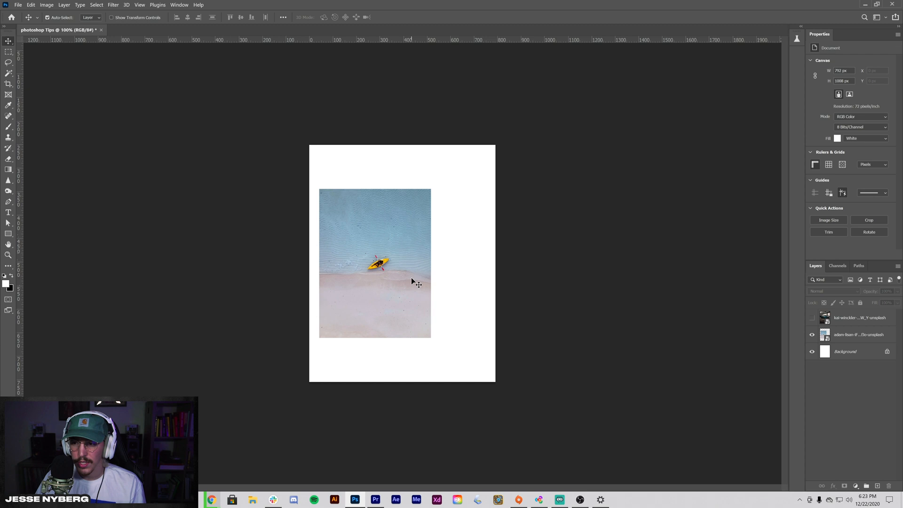
pyautogui.moveTo(464, 303)
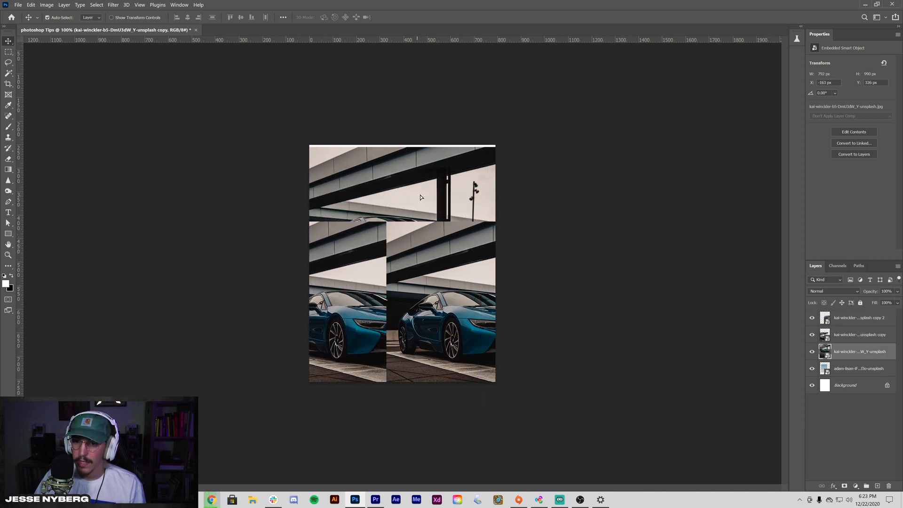
# Alt-click eye icons to isolate the car photo, then restore the kayak photo and background.
pyautogui.click(858, 344)
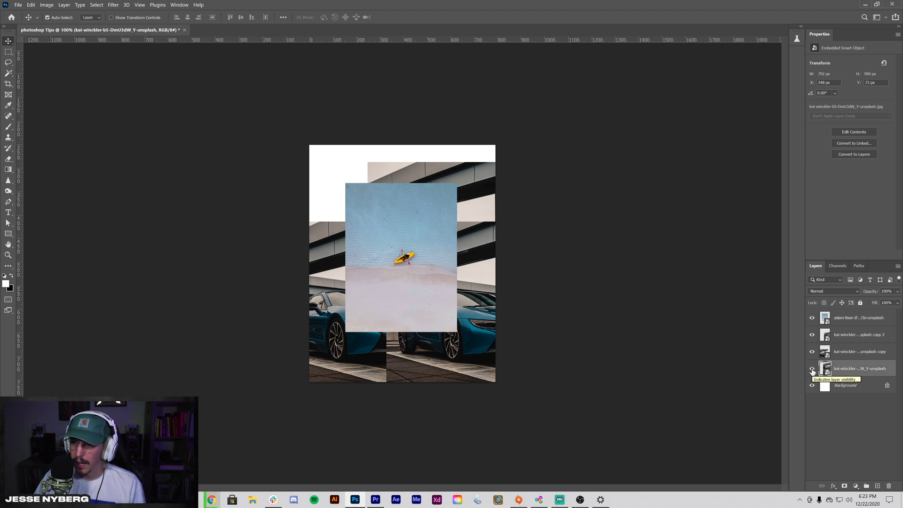
pyautogui.click(813, 318)
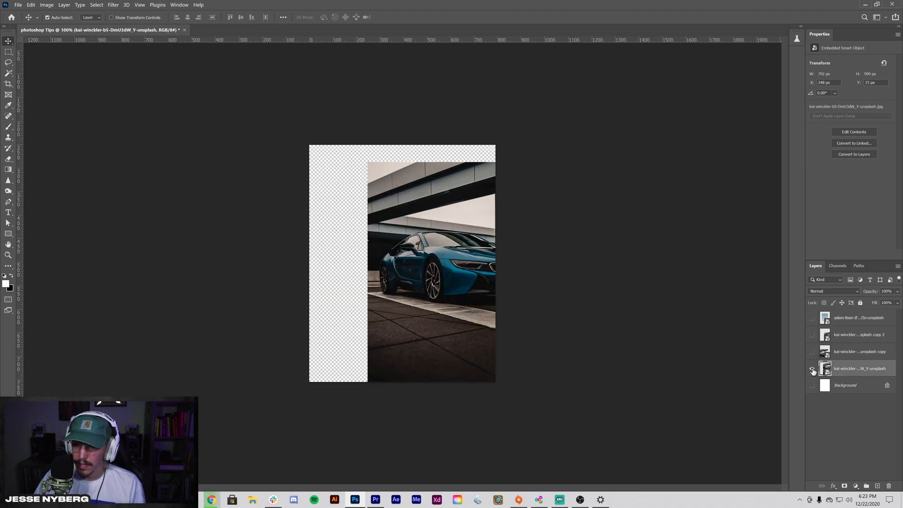
pyautogui.click(813, 369)
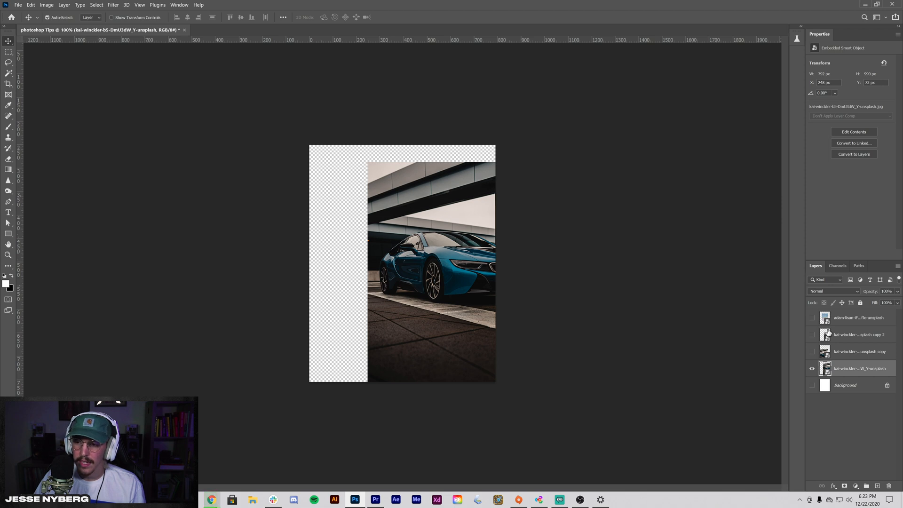
pyautogui.moveTo(816, 408)
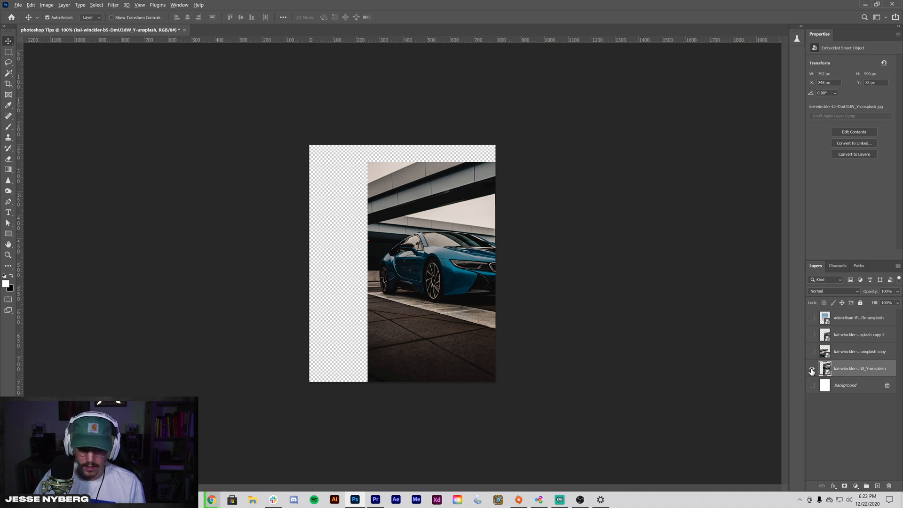
pyautogui.click(811, 317)
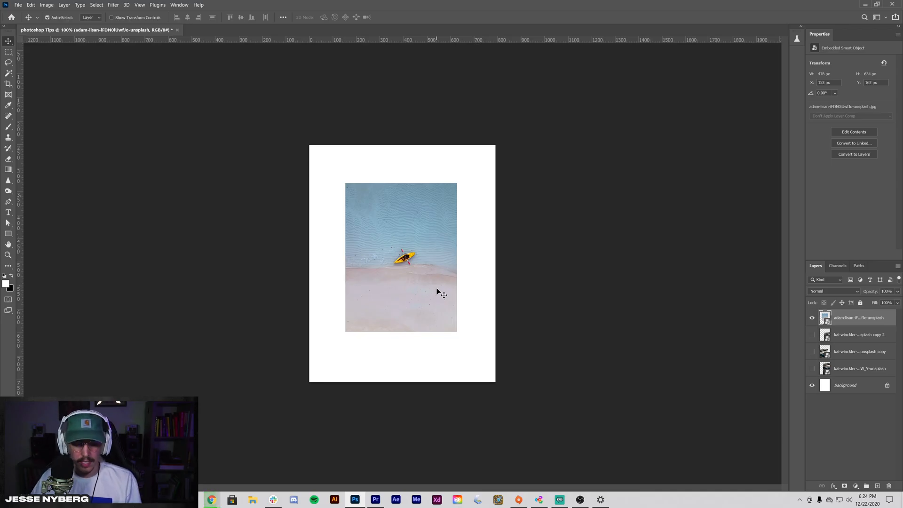
pyautogui.press('ctrl+t')
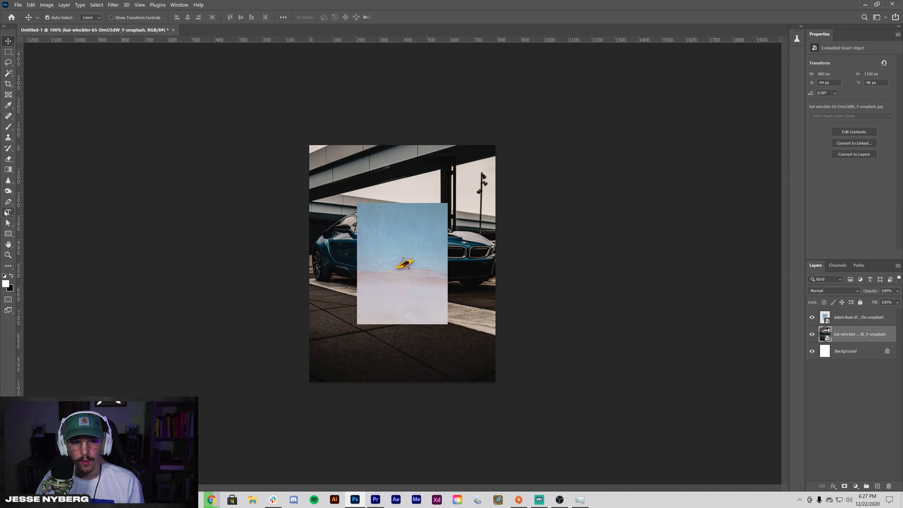
# Create a horizontal text layer near the top of the canvas reading 'TYPE'.
pyautogui.click(9, 212)
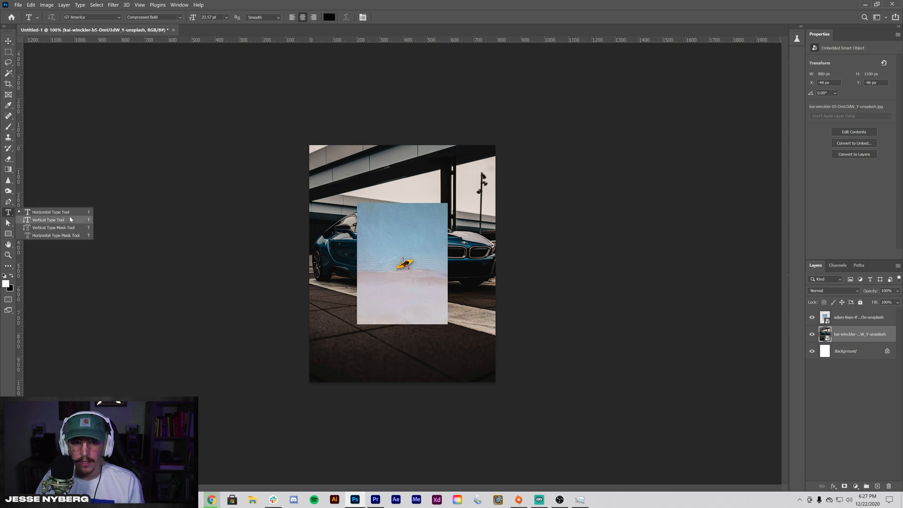
pyautogui.click(51, 212)
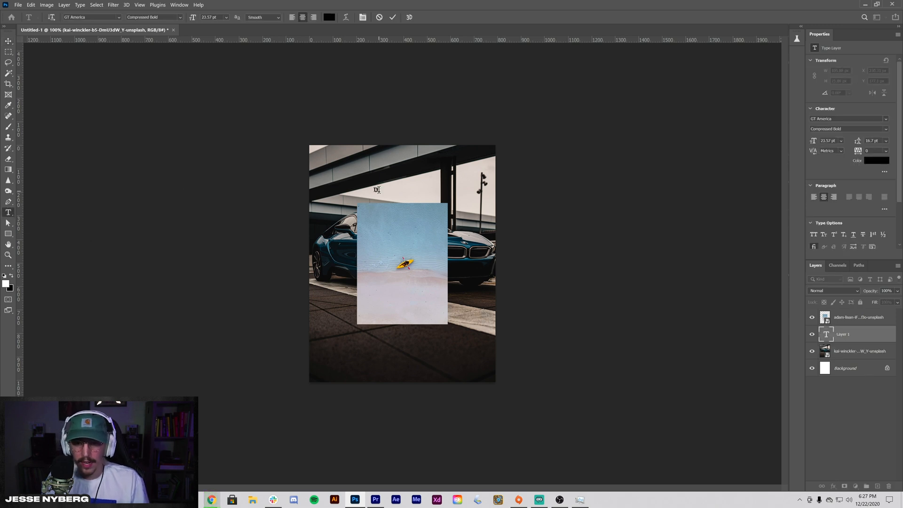
pyautogui.write('TYPE')
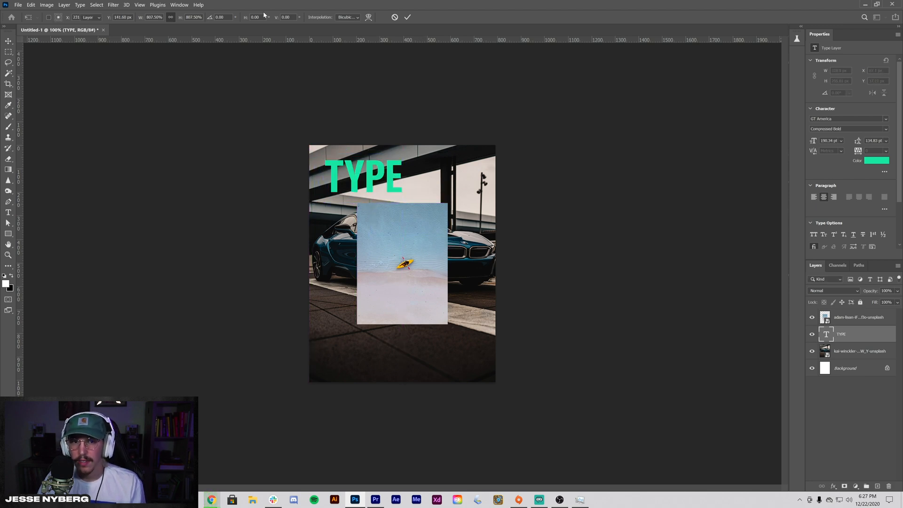
# Show the Navigator panel in the upper right and hide the TYPE layer.
pyautogui.click(179, 5)
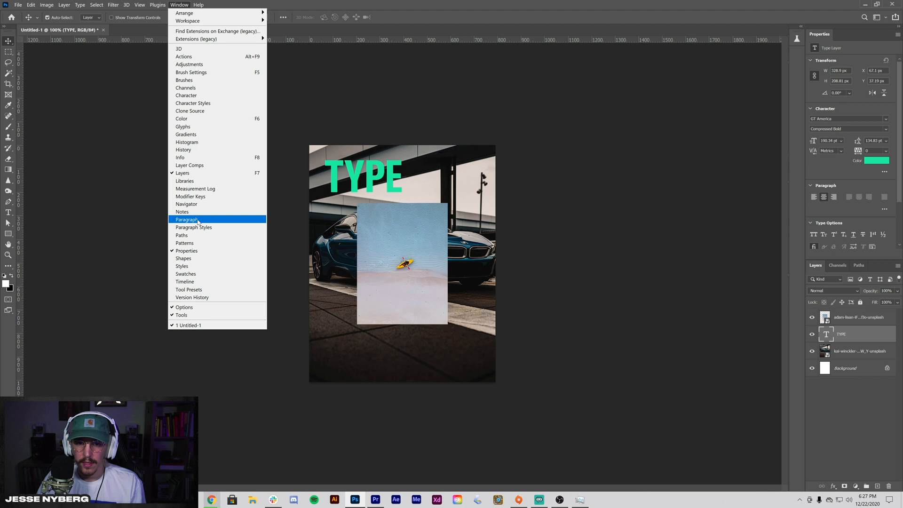
pyautogui.click(186, 203)
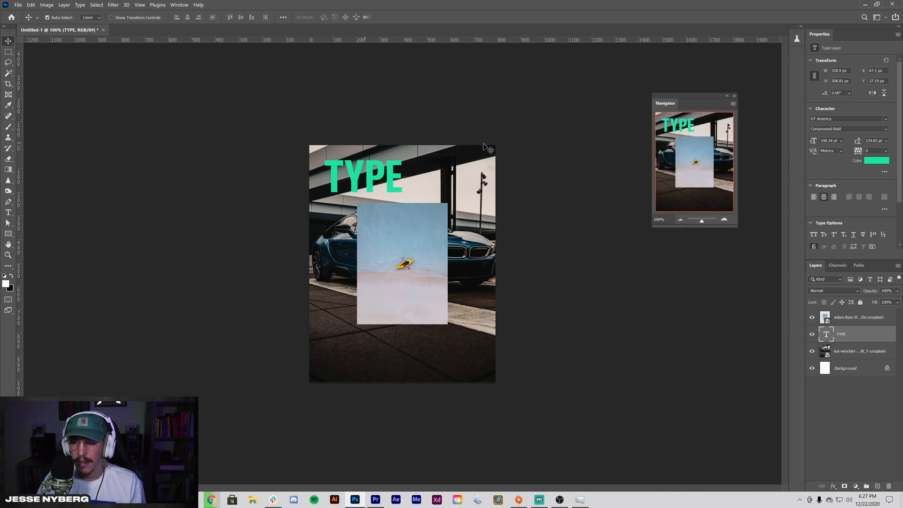
pyautogui.moveTo(691, 103); pyautogui.dragTo(691, 68)
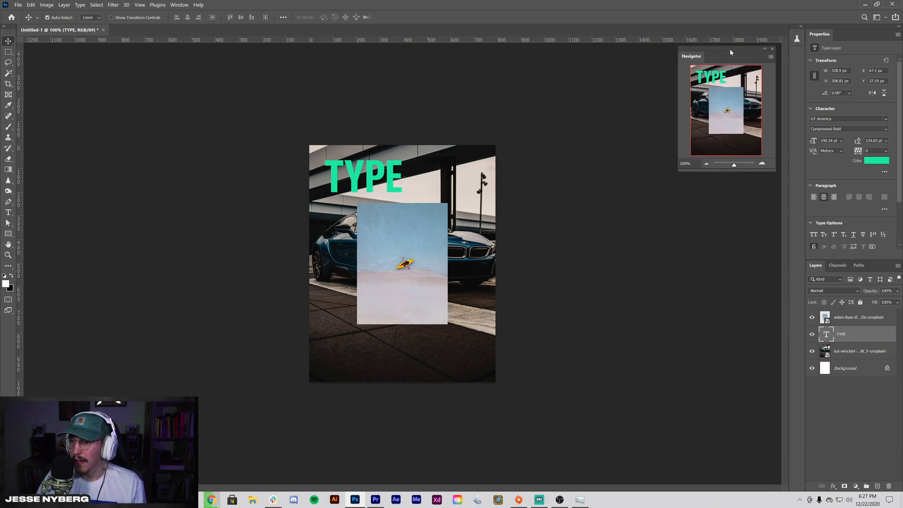
pyautogui.click(813, 334)
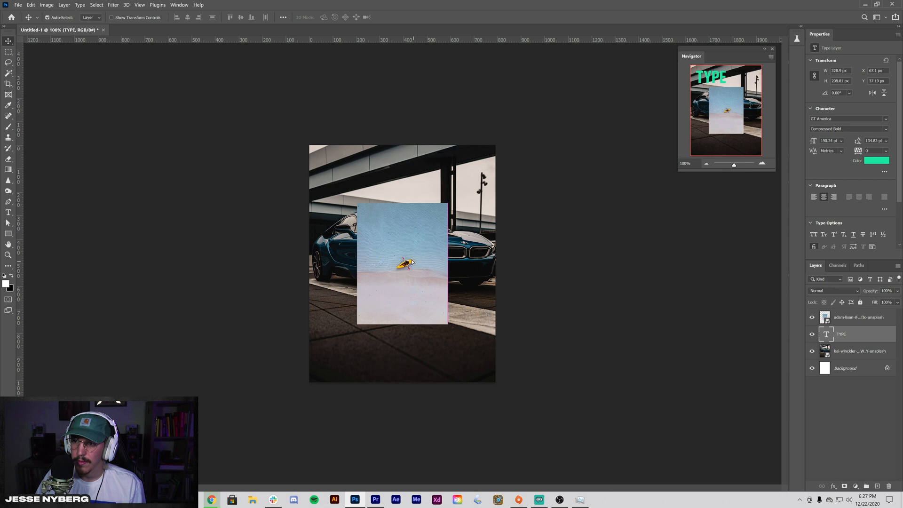
pyautogui.click(859, 317)
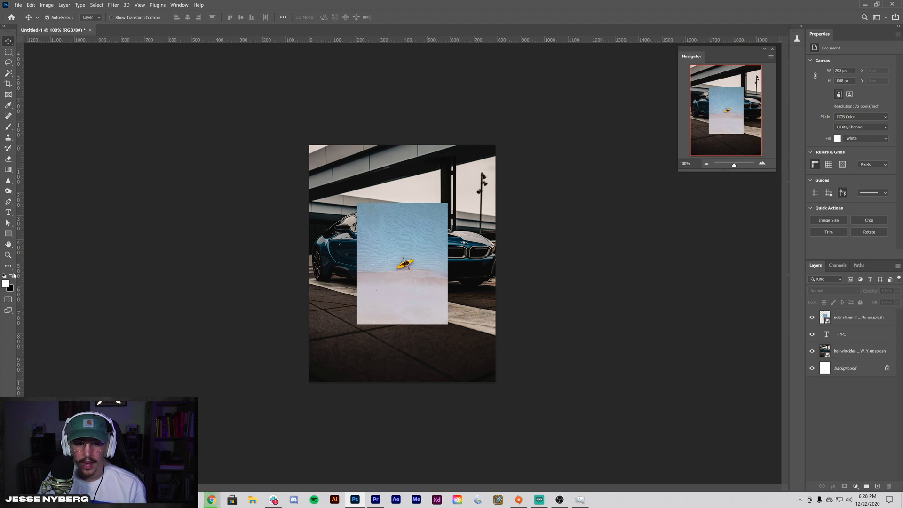
pyautogui.moveTo(13, 279)
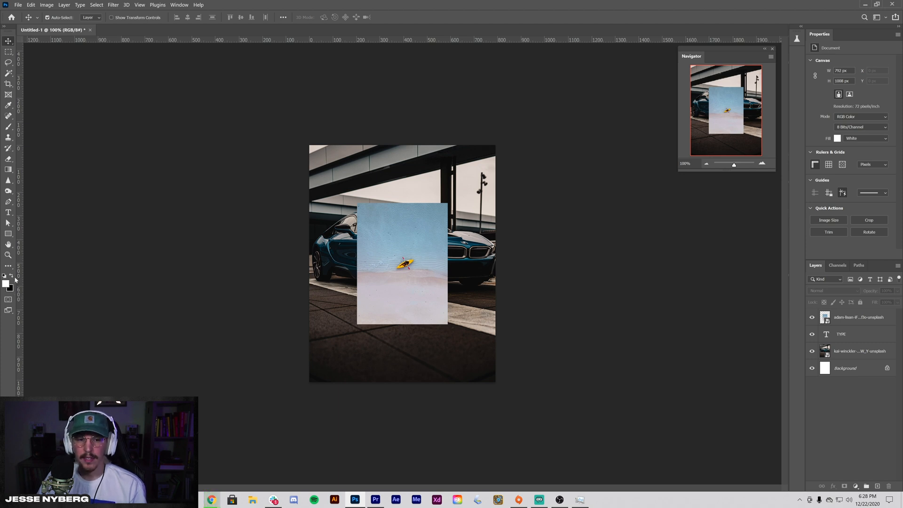
# Reset the painting colours to default for the kayak photo's layer mask.
pyautogui.click(858, 316)
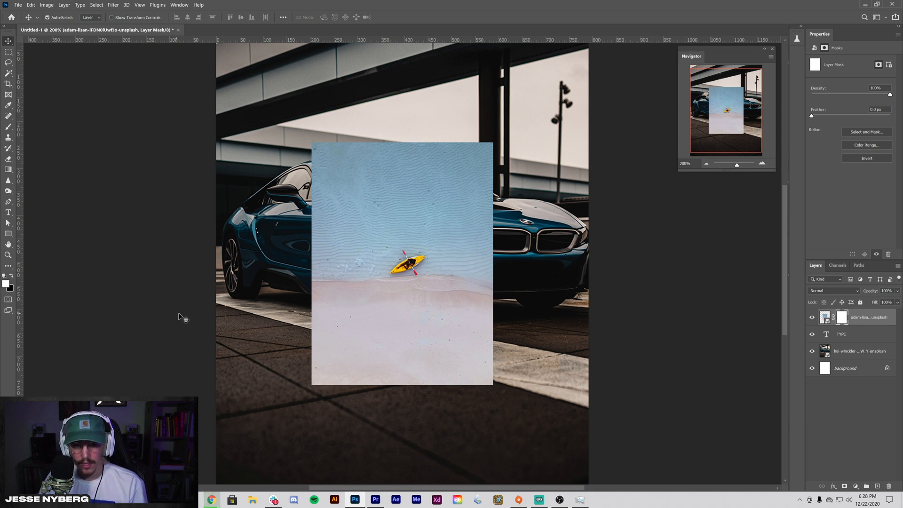
pyautogui.moveTo(79, 283)
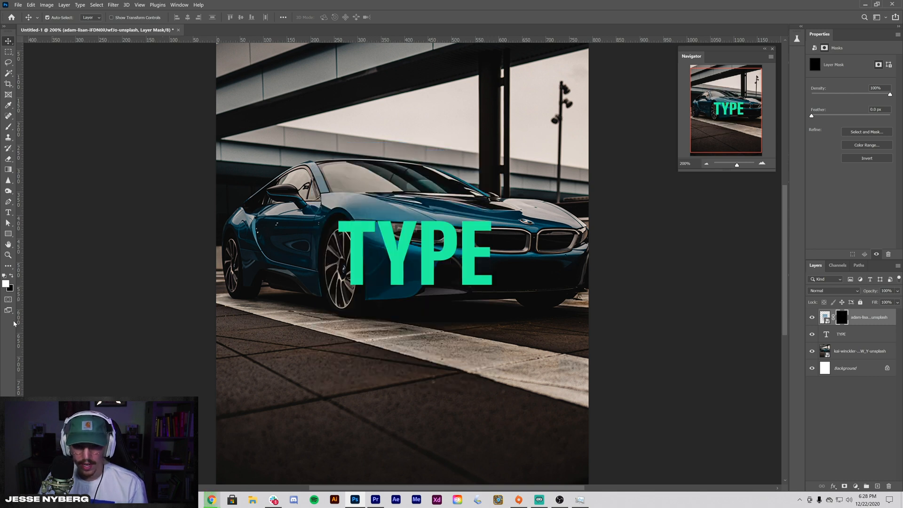
pyautogui.moveTo(109, 314)
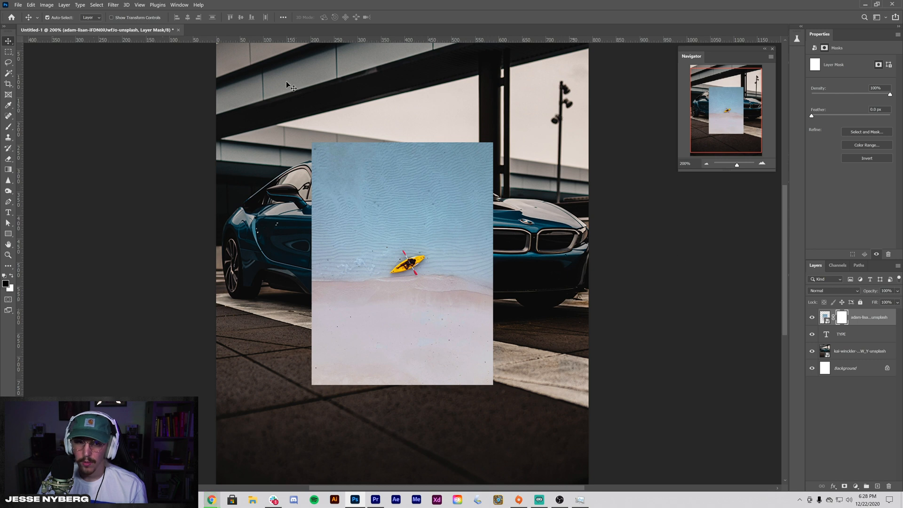
pyautogui.moveTo(456, 86)
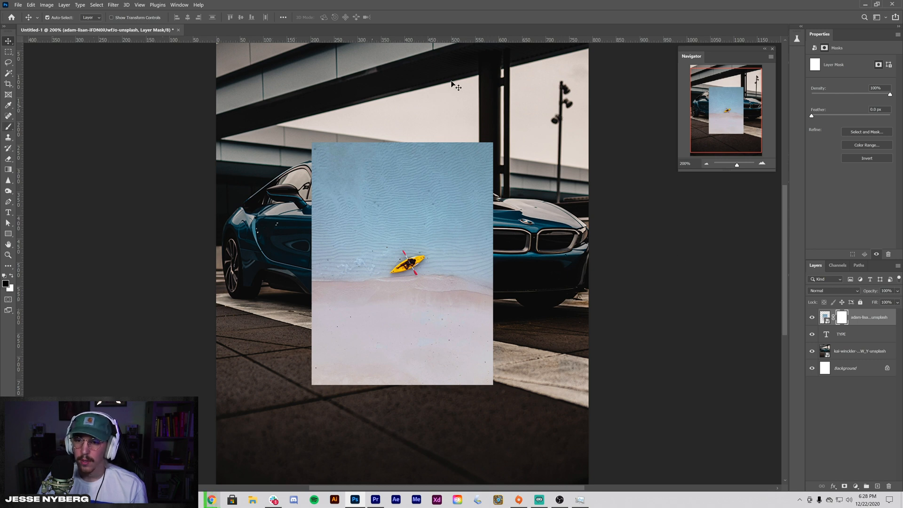
pyautogui.moveTo(798, 387)
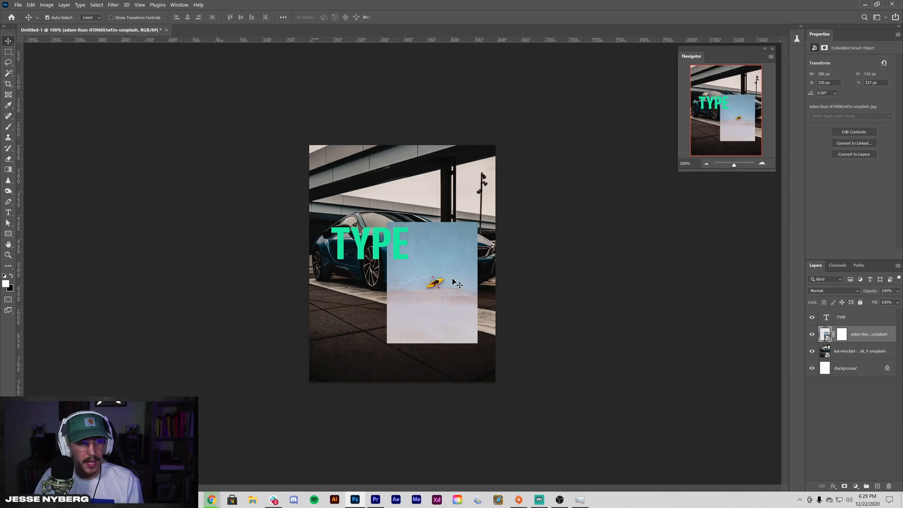
pyautogui.moveTo(438, 166)
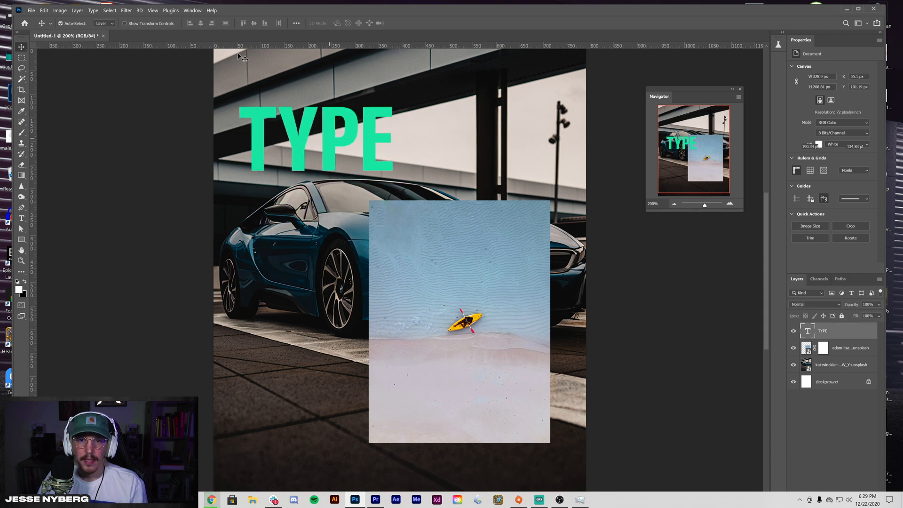
# Turn on View > Extras to display guides, then toggle guides with Ctrl+;.
pyautogui.click(192, 11)
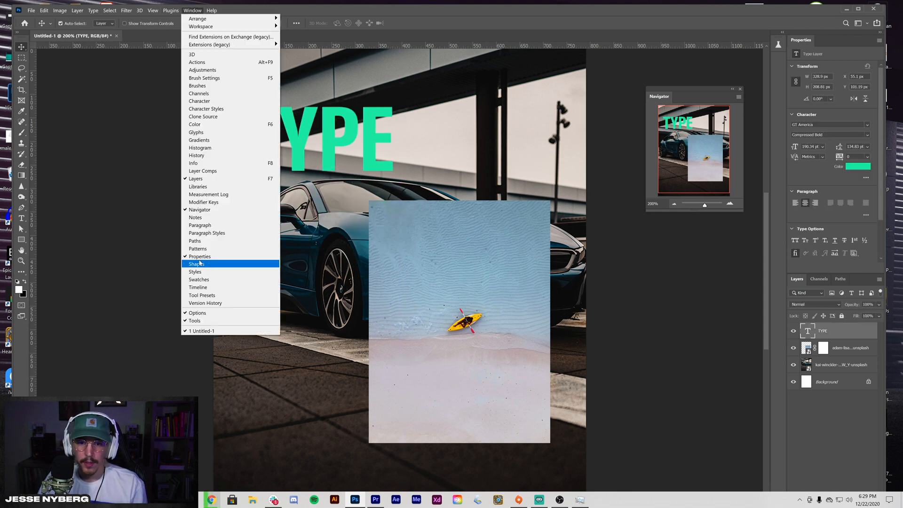
pyautogui.click(151, 10)
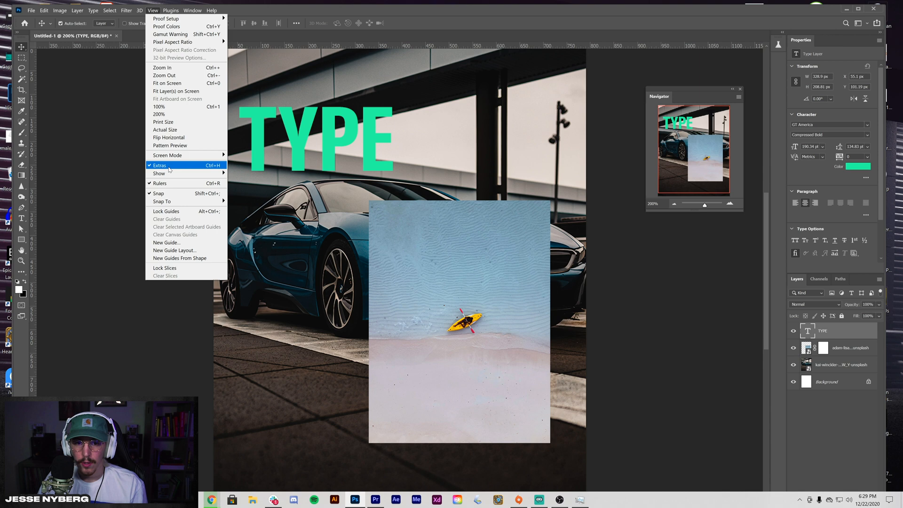
pyautogui.click(159, 165)
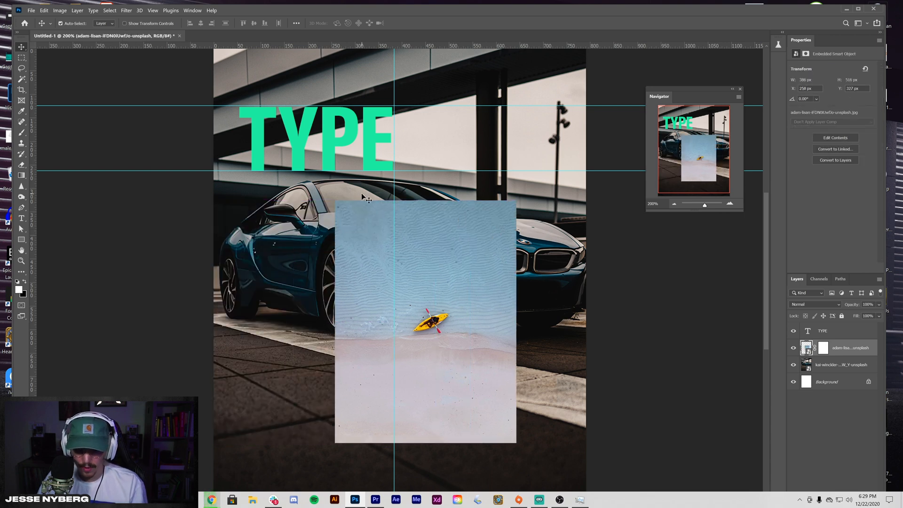
pyautogui.press('ctrl+;')
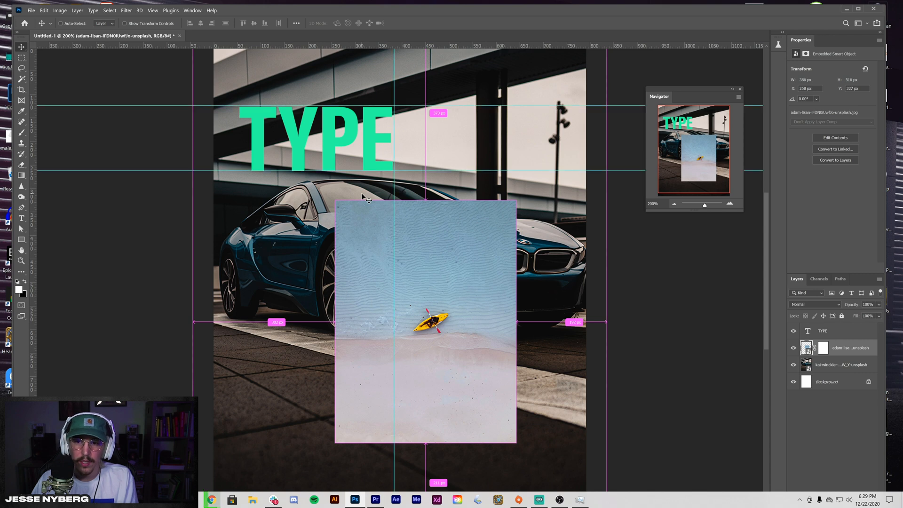
pyautogui.moveTo(392, 179)
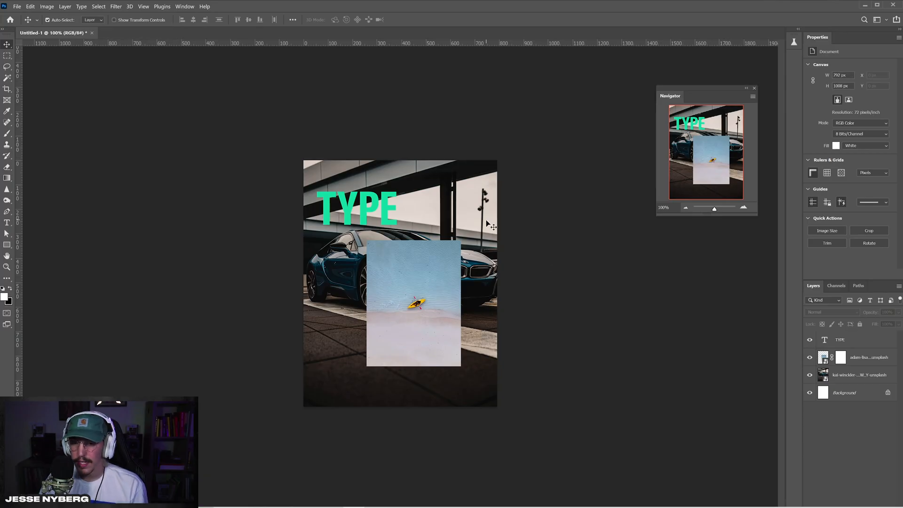
pyautogui.moveTo(864, 360)
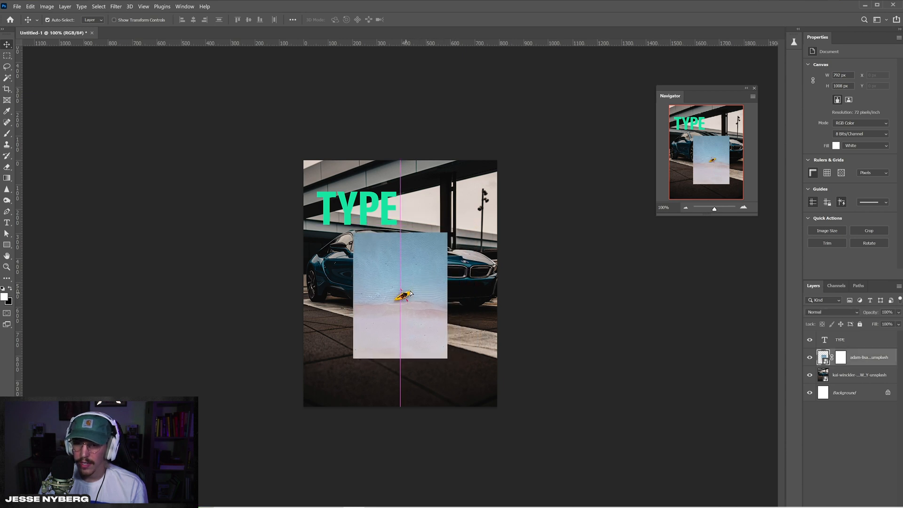
# Select the car photo layer and open its right-click layer options.
pyautogui.click(860, 375)
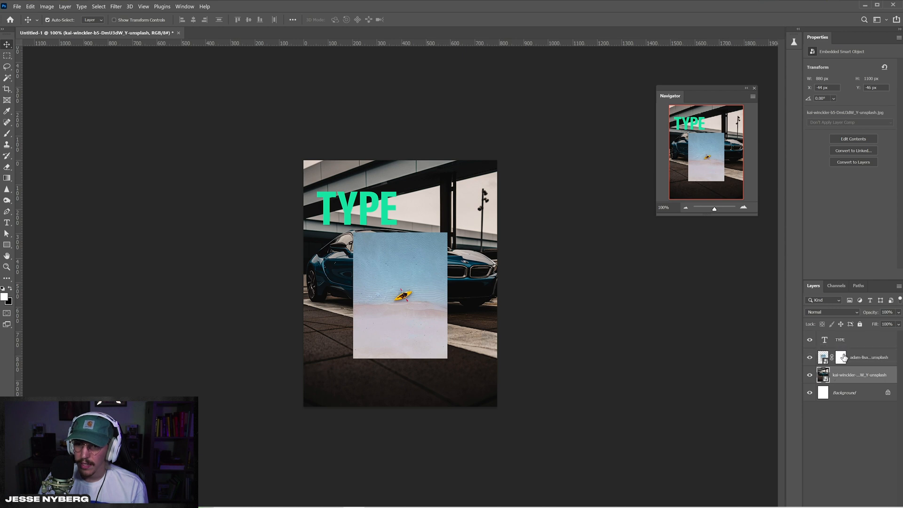
pyautogui.rightClick(862, 357)
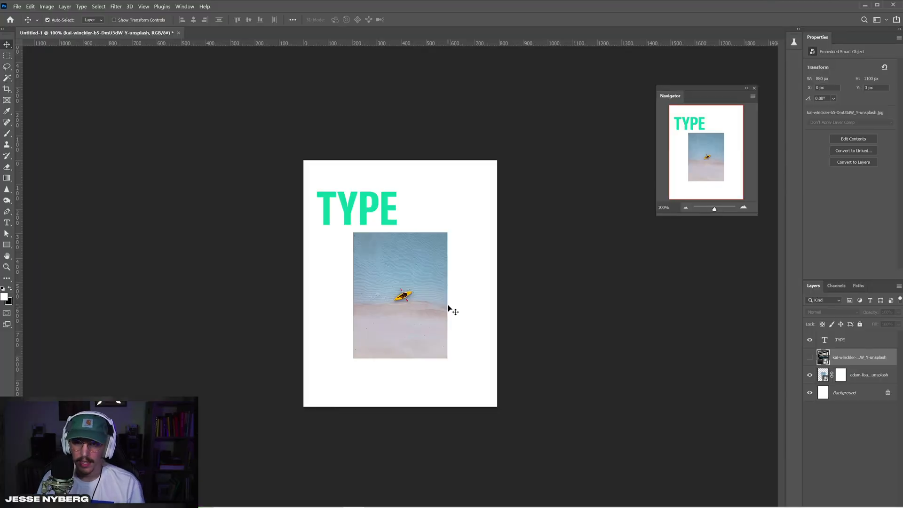
pyautogui.moveTo(408, 319)
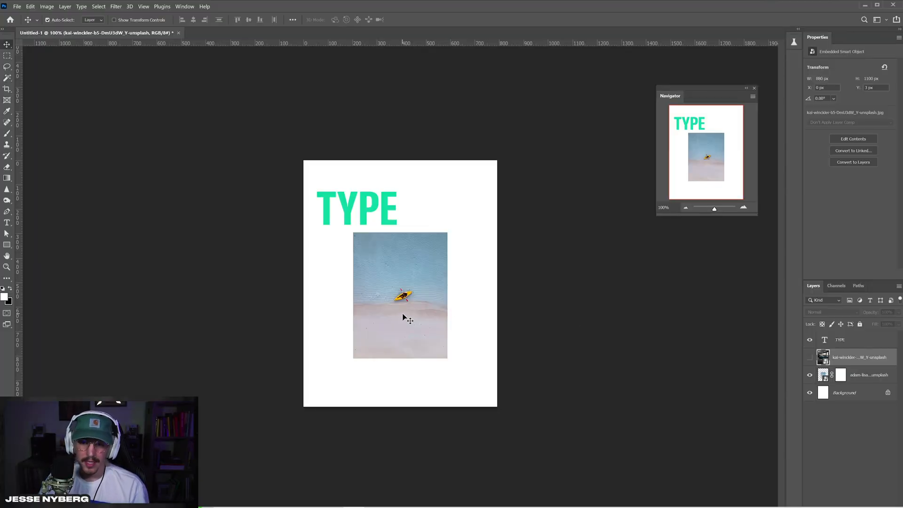
pyautogui.moveTo(417, 318)
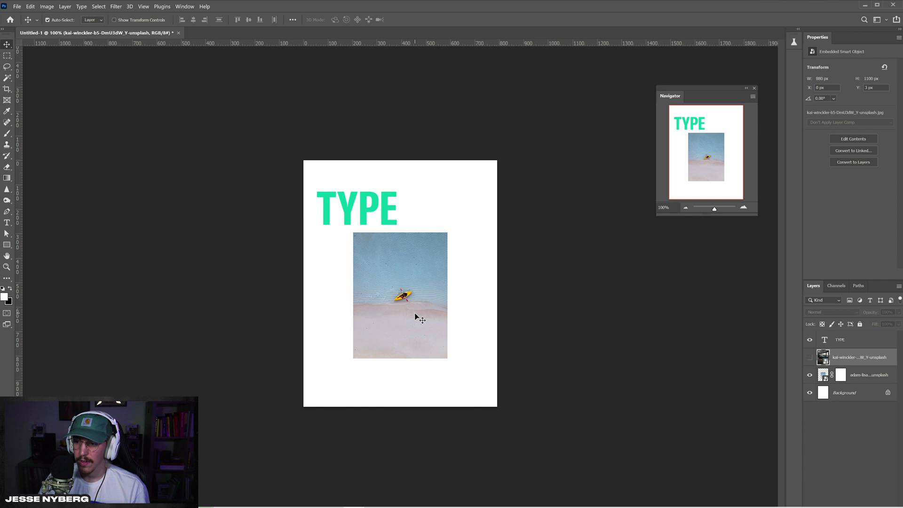
pyautogui.moveTo(447, 304)
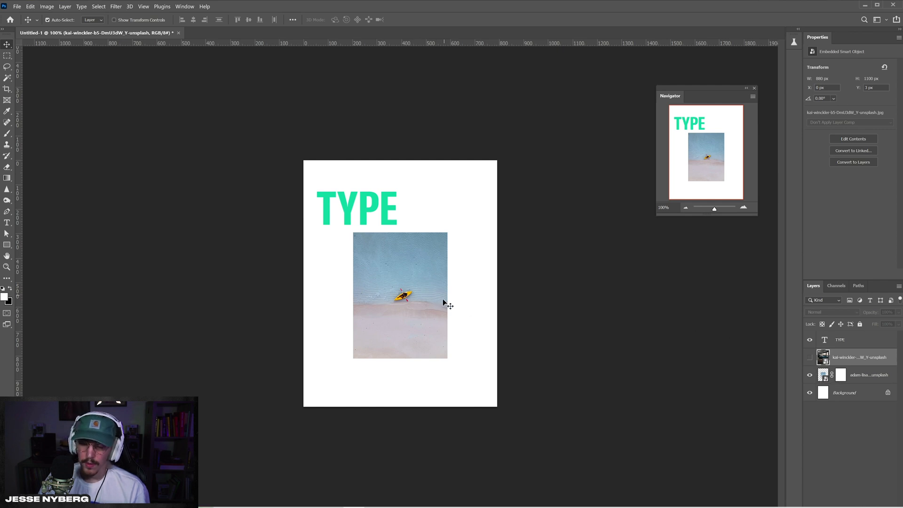
# With the kayak layer selected, set the Move tool's Align To option to Canvas.
pyautogui.click(858, 375)
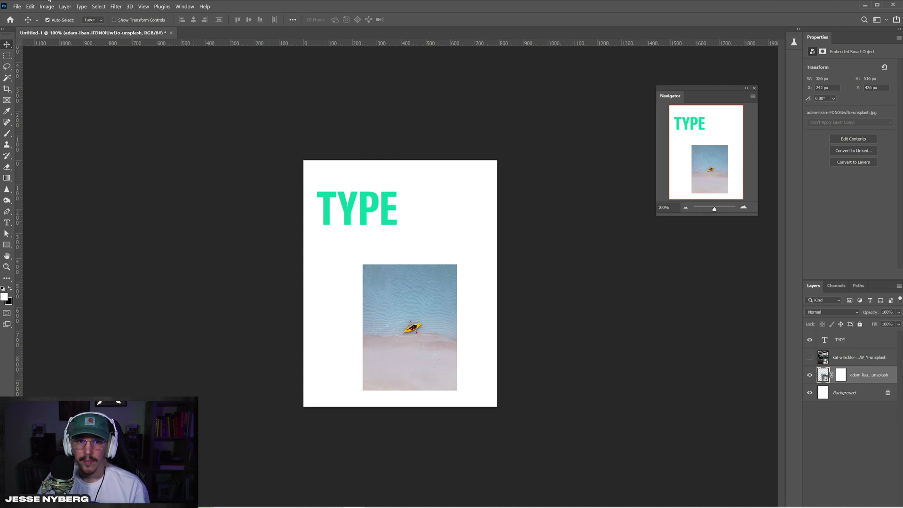
pyautogui.click(292, 20)
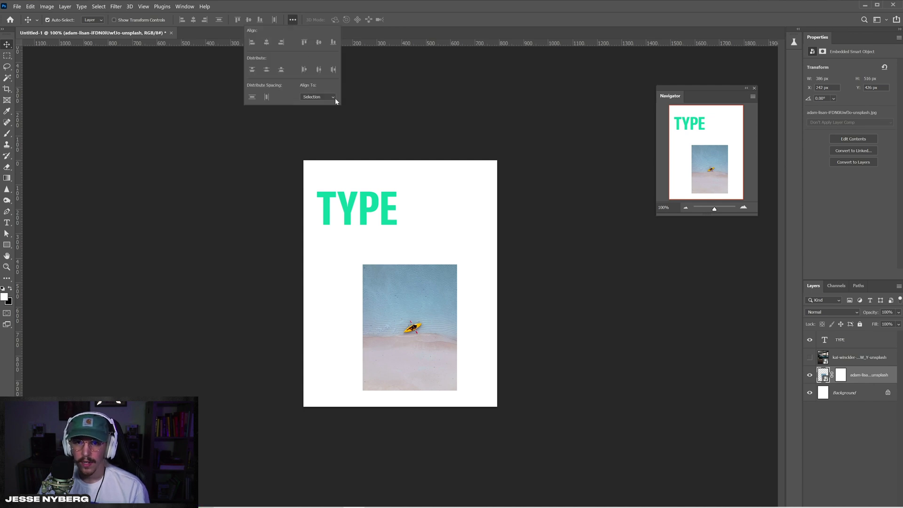
pyautogui.click(316, 96)
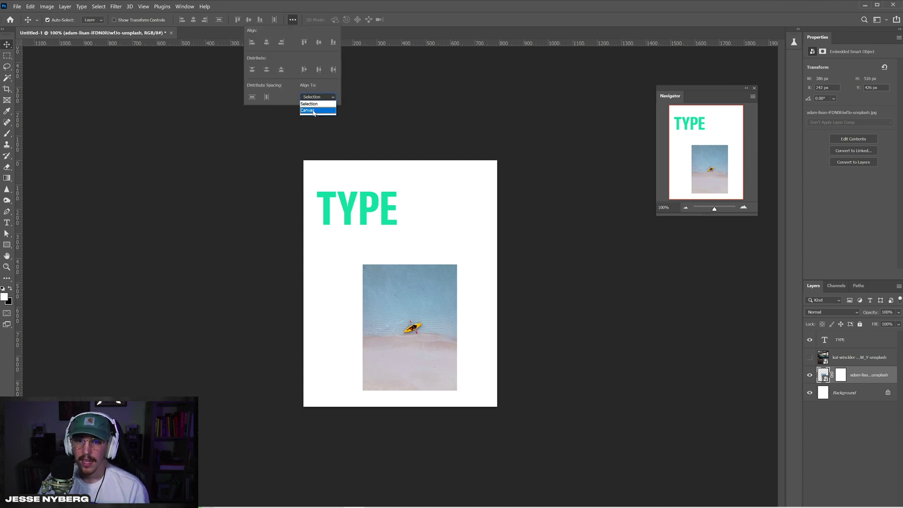
pyautogui.click(308, 110)
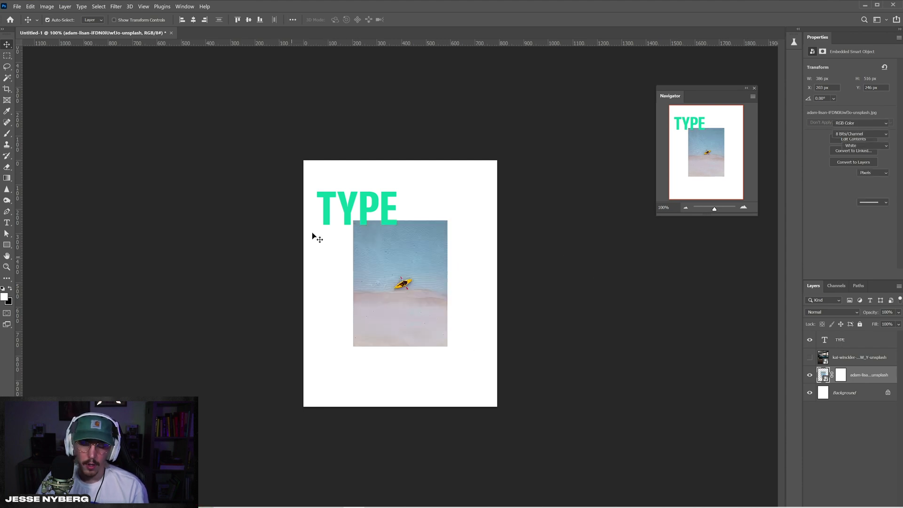
# Centre the TYPE layer on the canvas and align the kayak photo top-right.
pyautogui.click(841, 340)
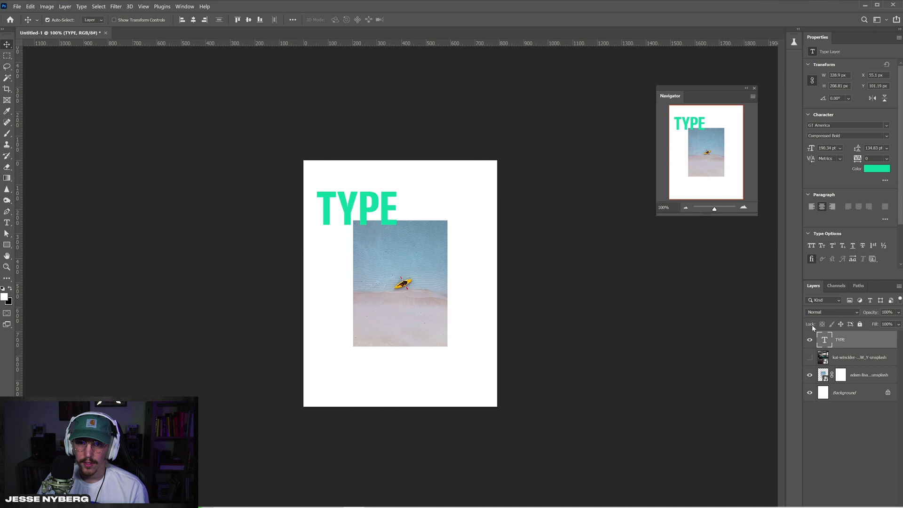
pyautogui.click(249, 19)
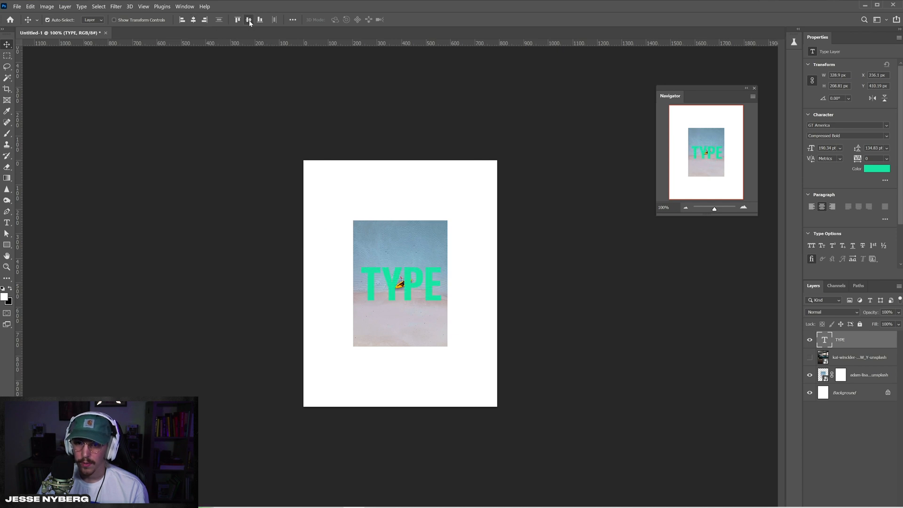
pyautogui.click(864, 375)
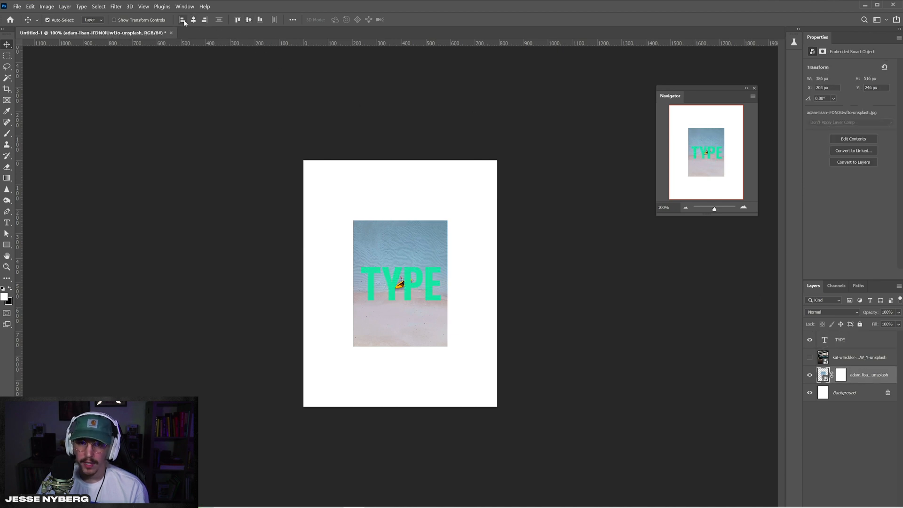
pyautogui.click(236, 19)
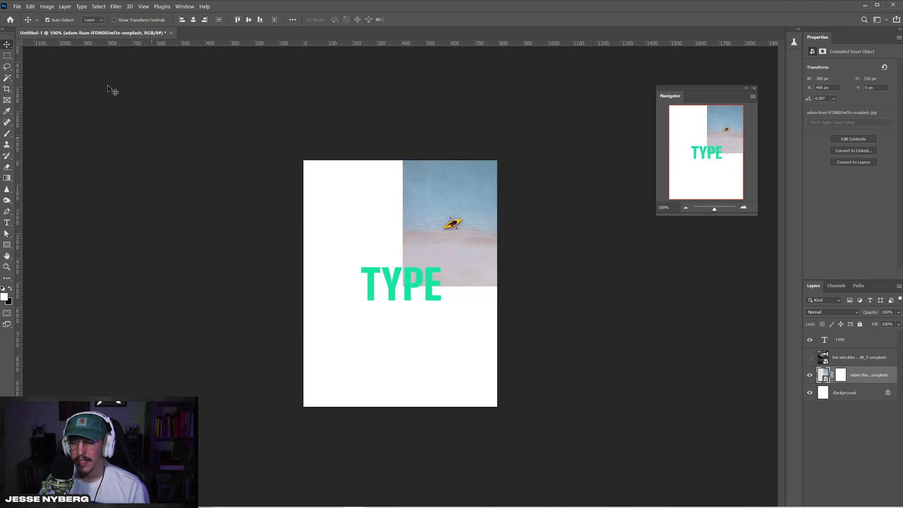
pyautogui.moveTo(391, 296)
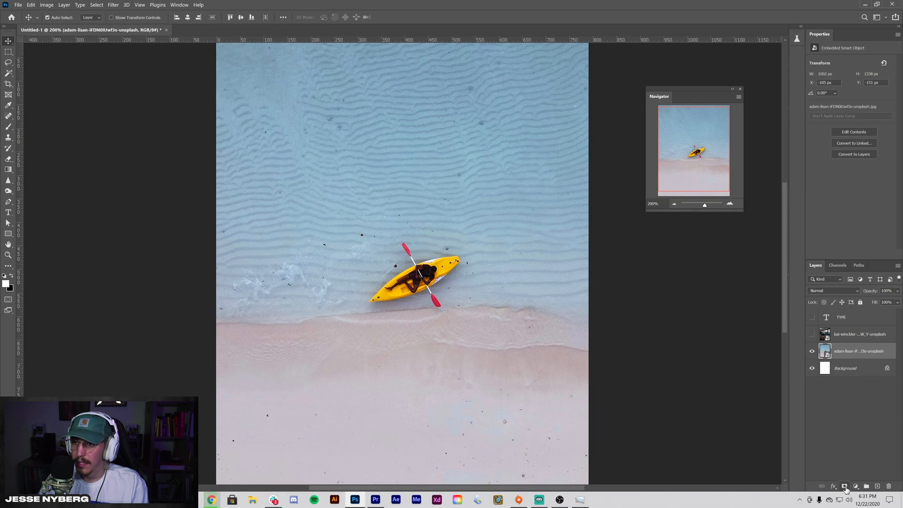
# Paint over the kayak on the beach photo's layer mask with the Brush, then revert it.
pyautogui.click(845, 486)
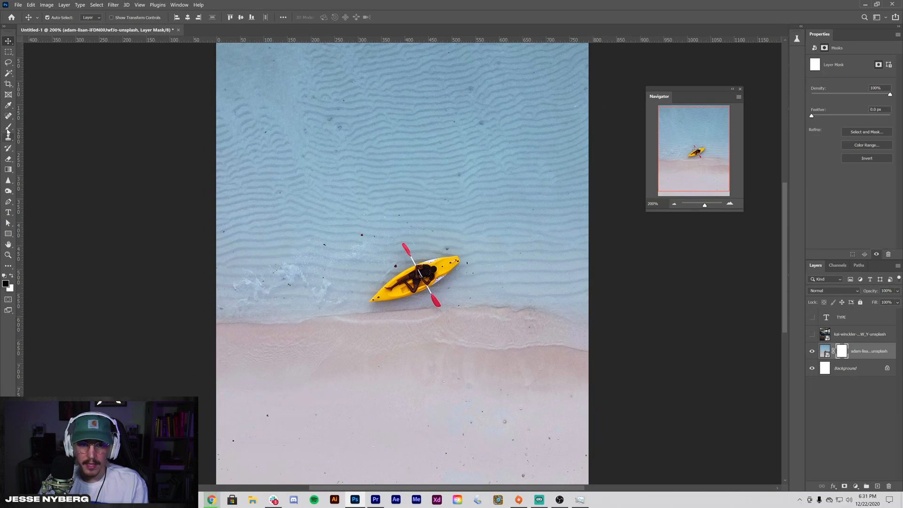
pyautogui.click(8, 128)
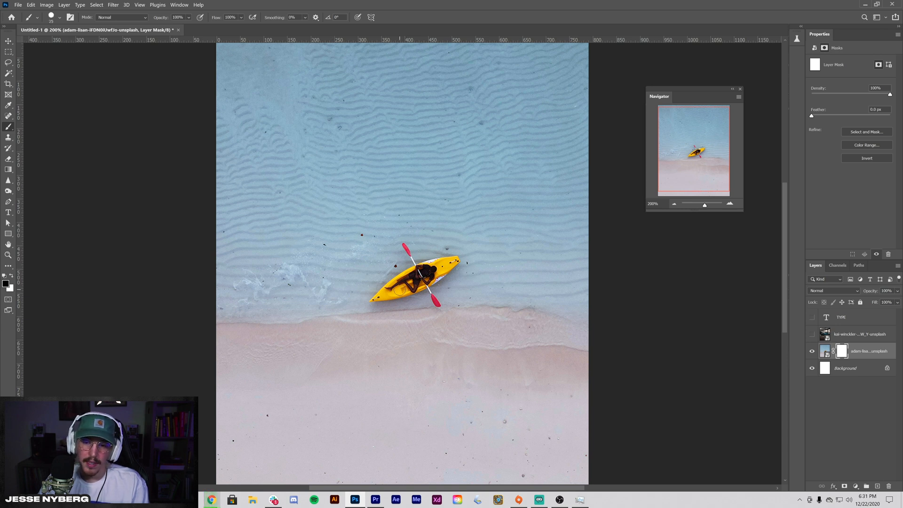
pyautogui.click(386, 291)
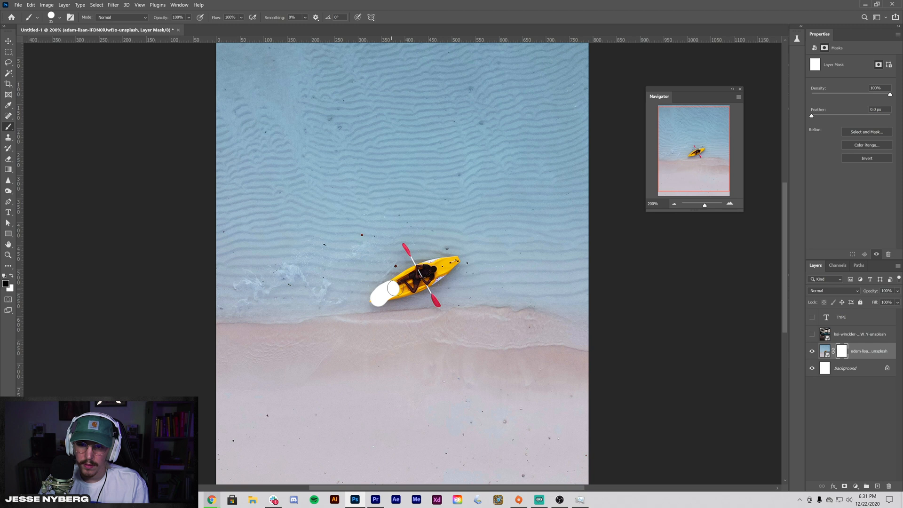
pyautogui.click(382, 295)
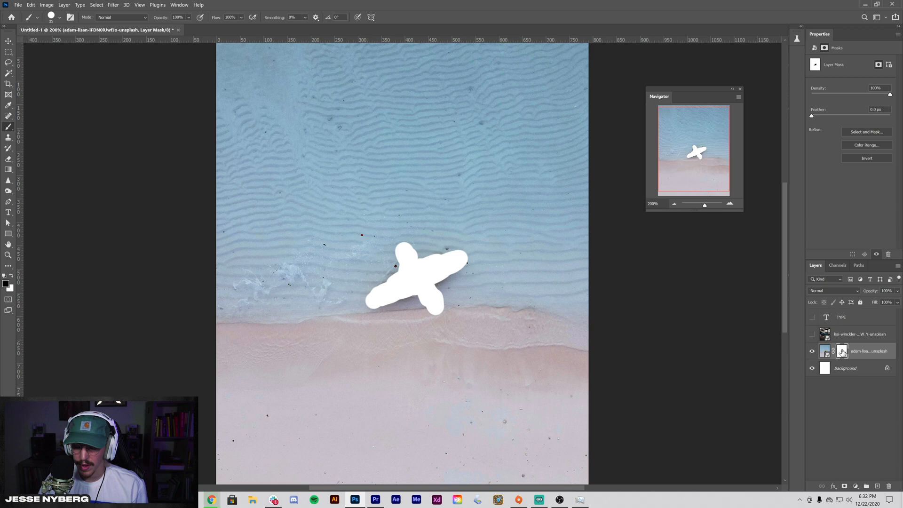
pyautogui.press('ctrl+i')
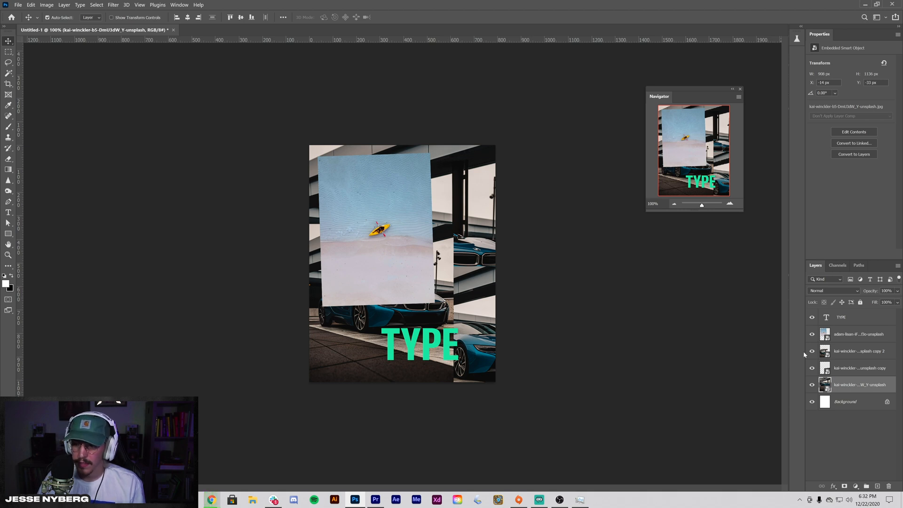
pyautogui.moveTo(845, 331)
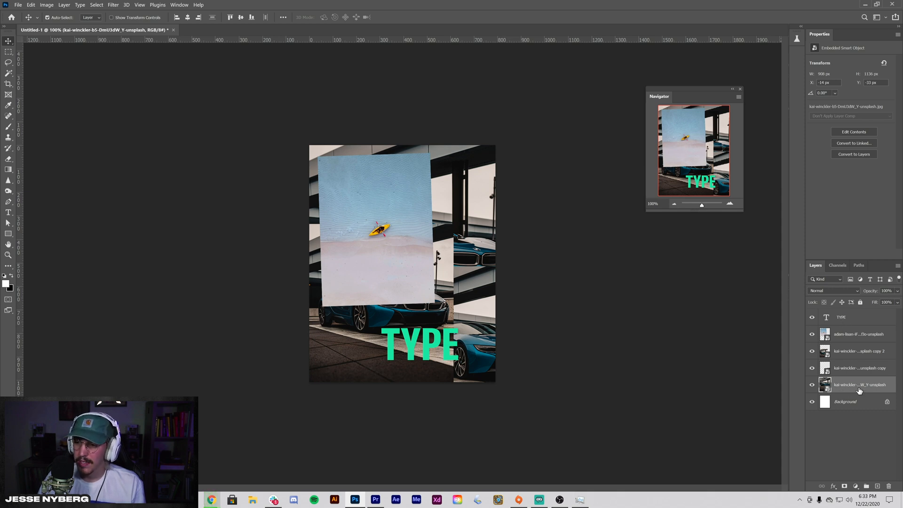
pyautogui.moveTo(521, 342)
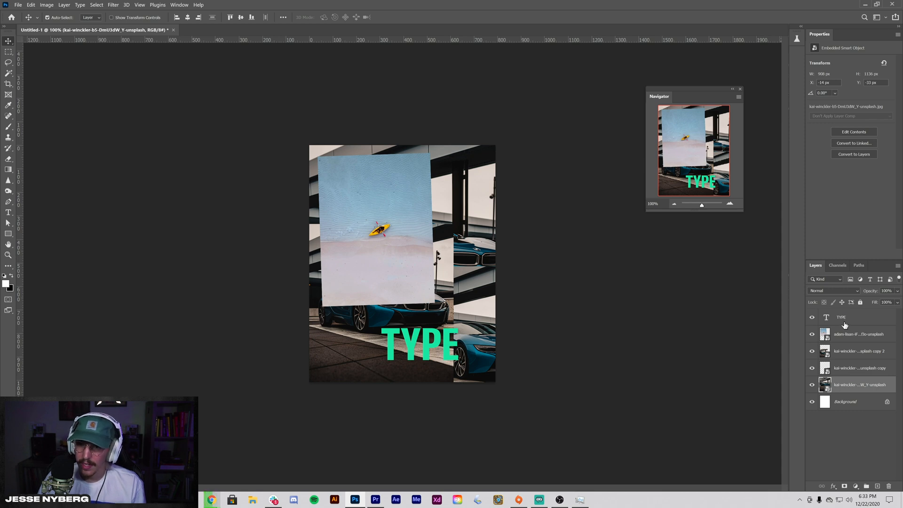
pyautogui.moveTo(141, 13)
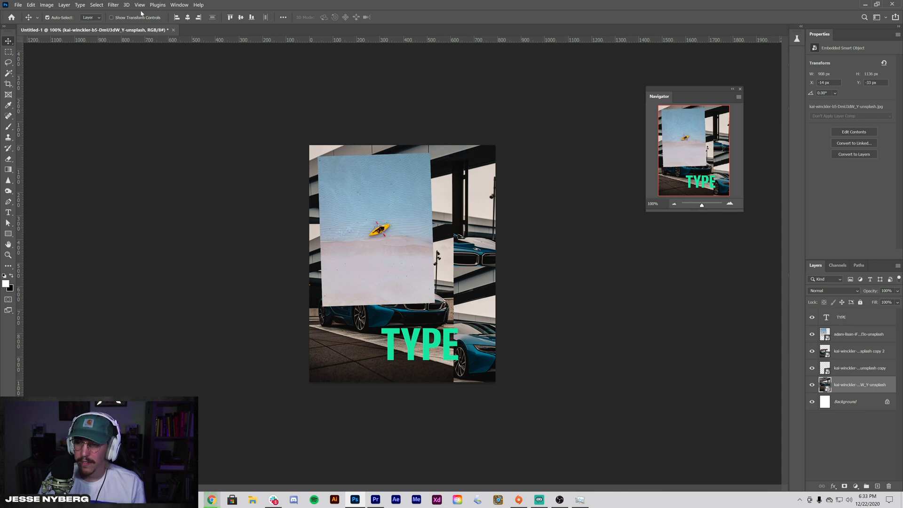
# Add a Solid Color fill layer in mid-grey #939598 above the TYPE layer.
pyautogui.click(841, 317)
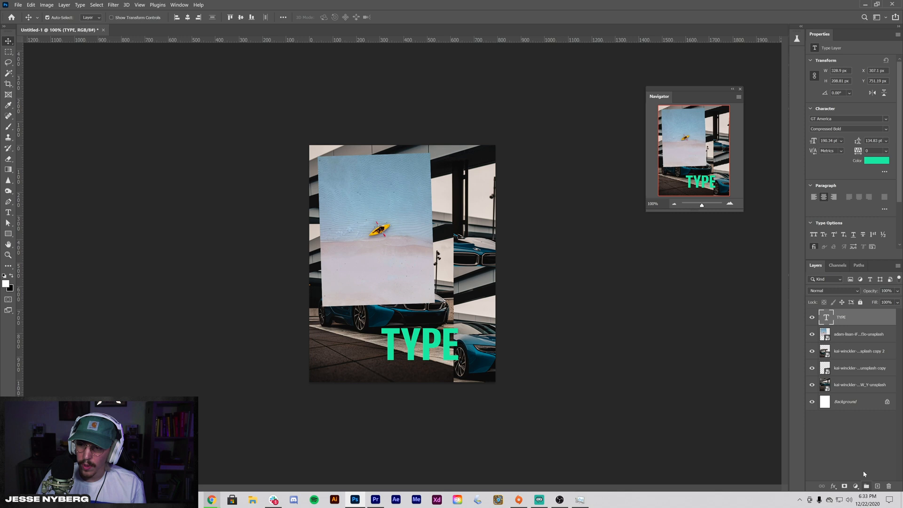
pyautogui.click(856, 486)
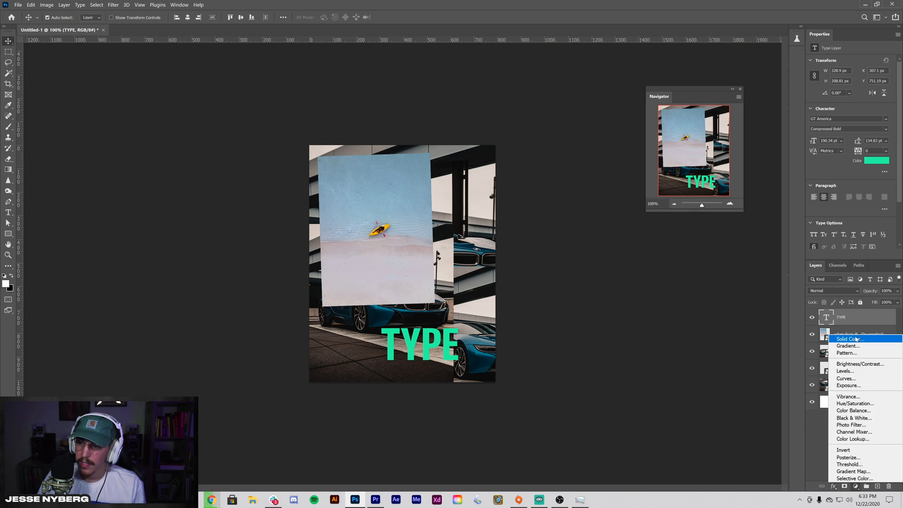
pyautogui.click(848, 339)
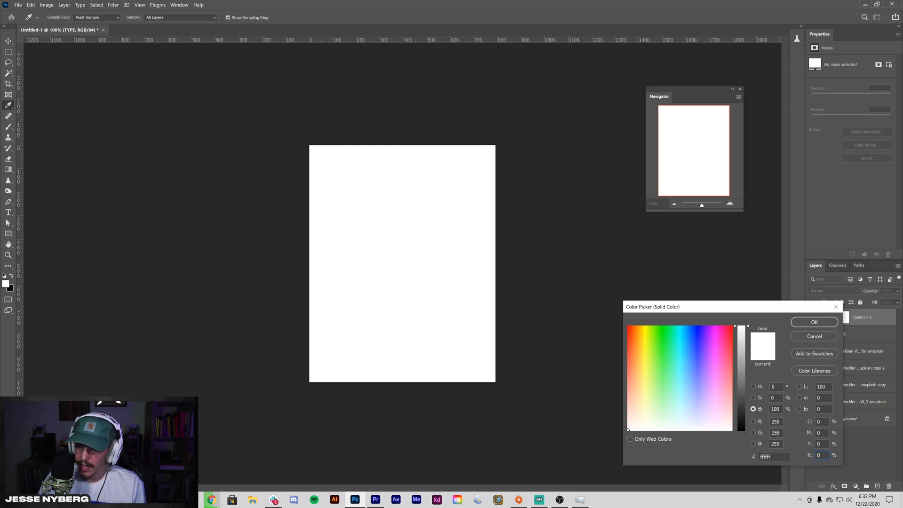
pyautogui.click(690, 426)
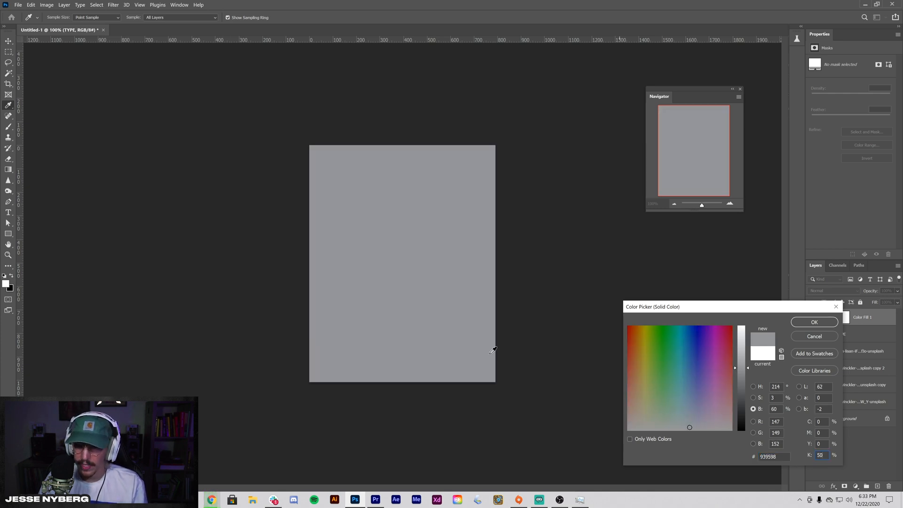
pyautogui.click(814, 322)
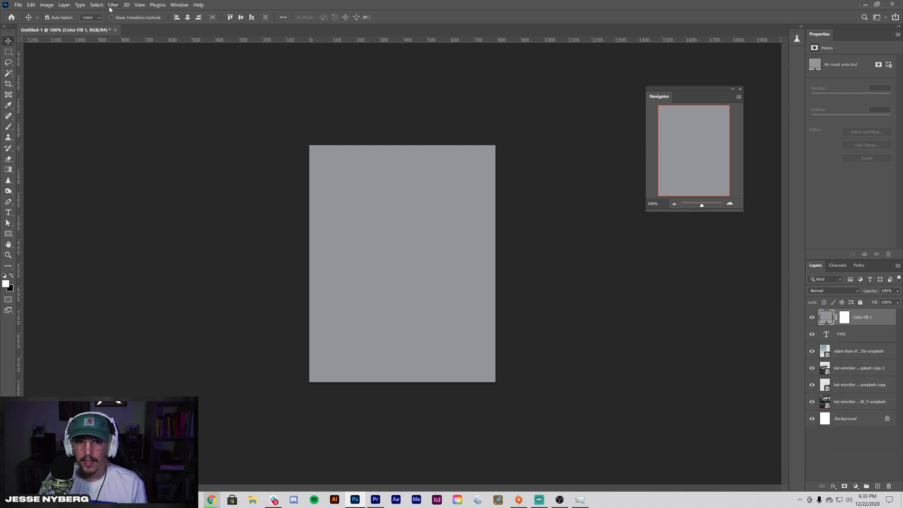
# Convert the grey fill layer to a smart object and apply Add Noise at about 9%.
pyautogui.click(113, 5)
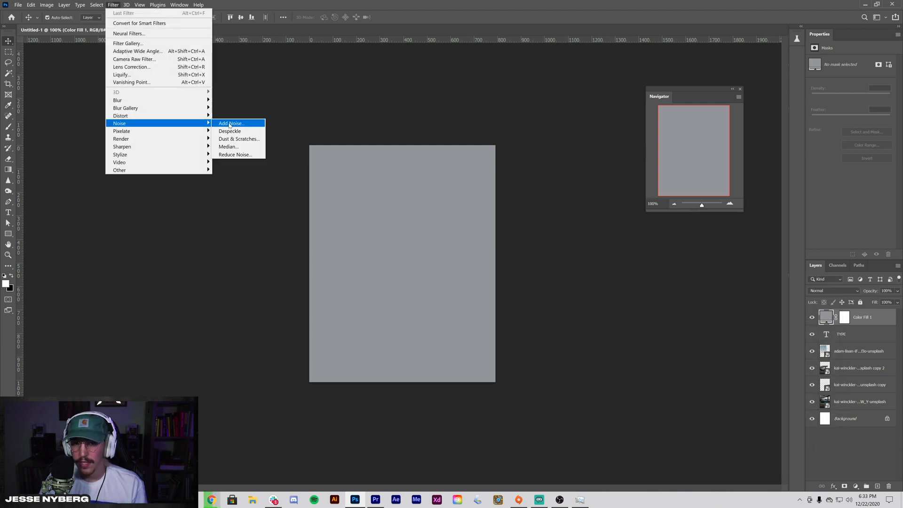
pyautogui.click(232, 123)
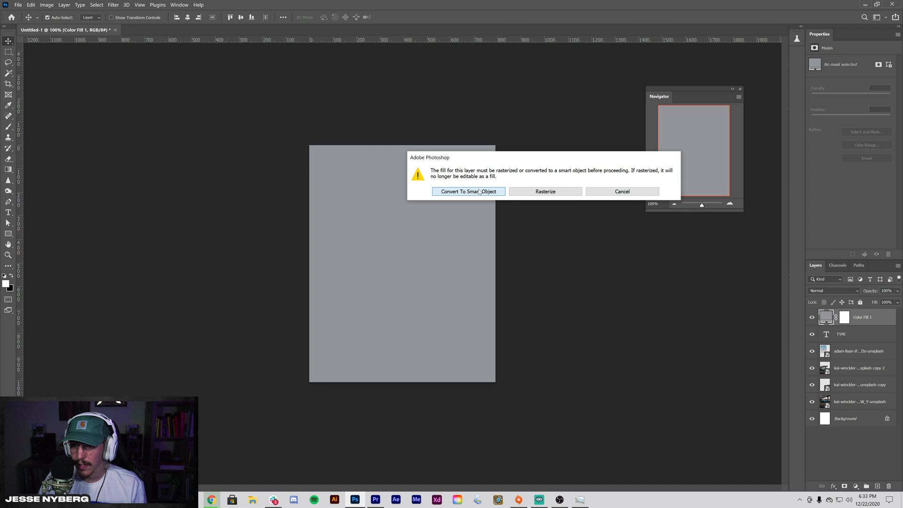
pyautogui.click(468, 192)
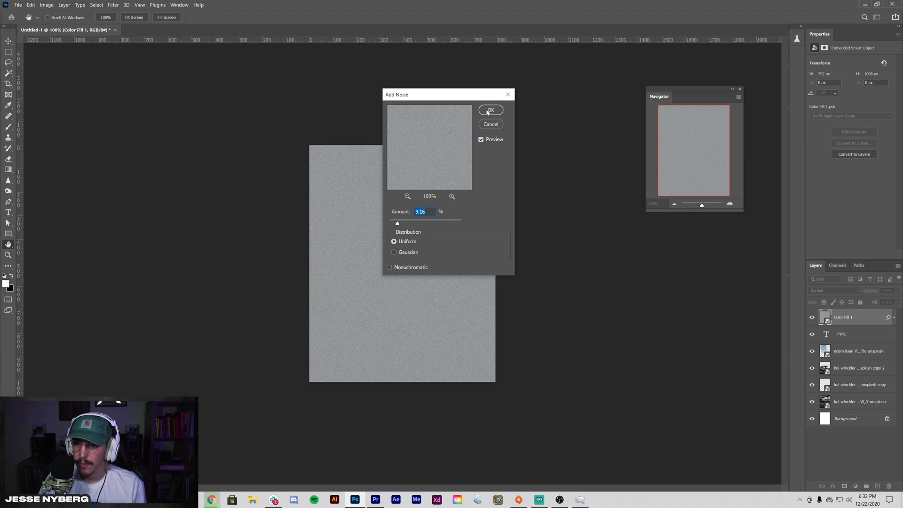
pyautogui.click(490, 110)
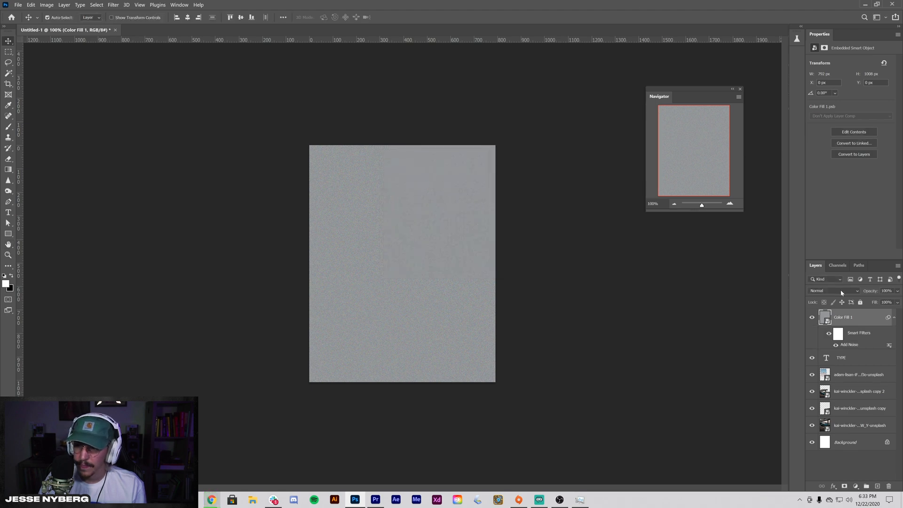
pyautogui.click(831, 290)
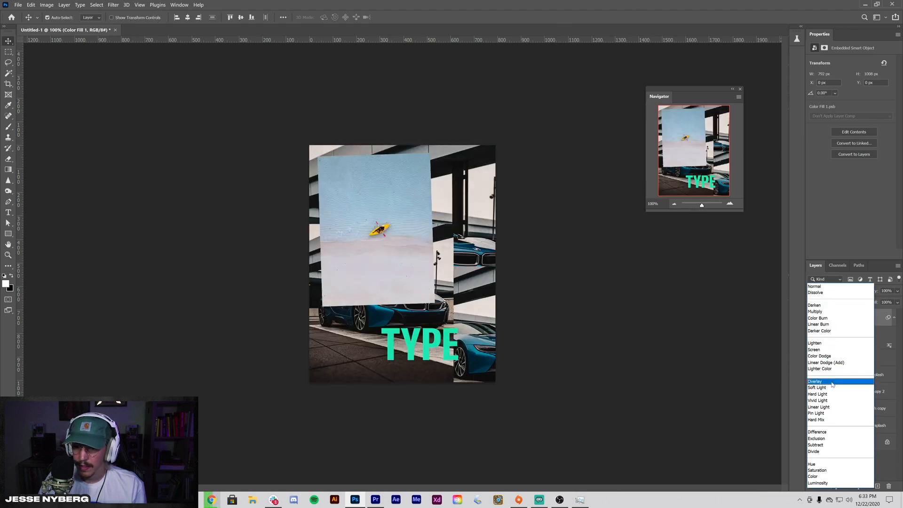
# Set the Color Fill 1 layer to Overlay and toggle its visibility to compare.
pyautogui.click(815, 381)
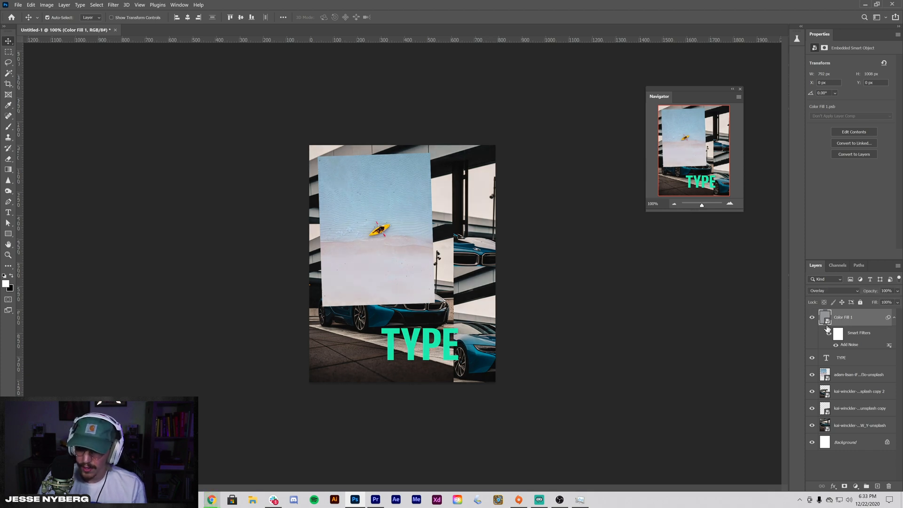
pyautogui.click(830, 333)
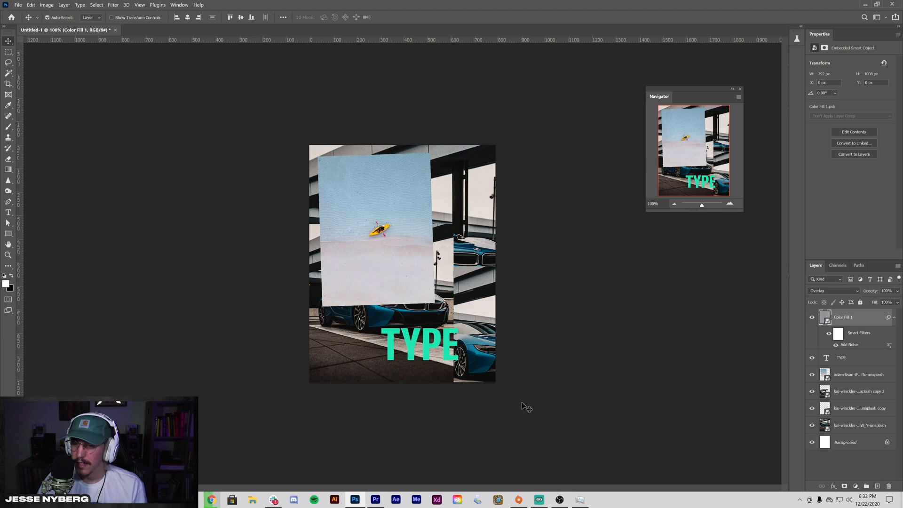
pyautogui.moveTo(649, 145)
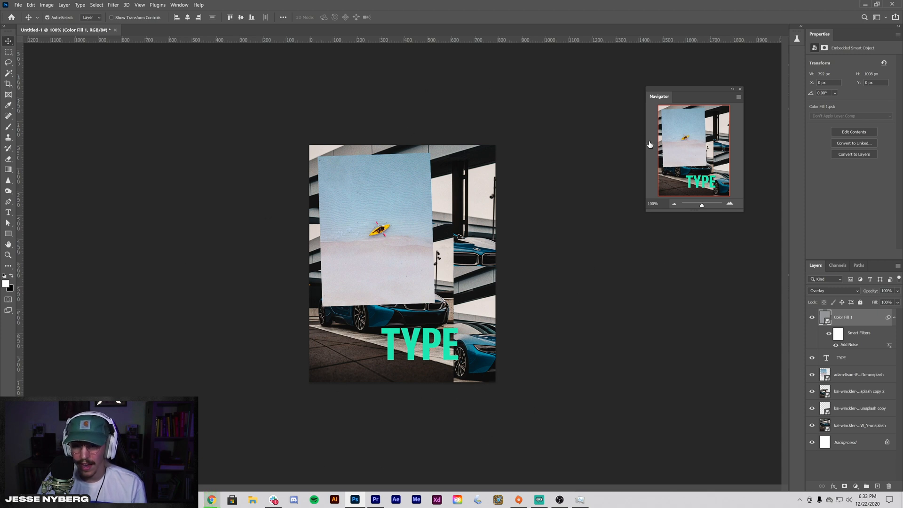
pyautogui.moveTo(789, 307)
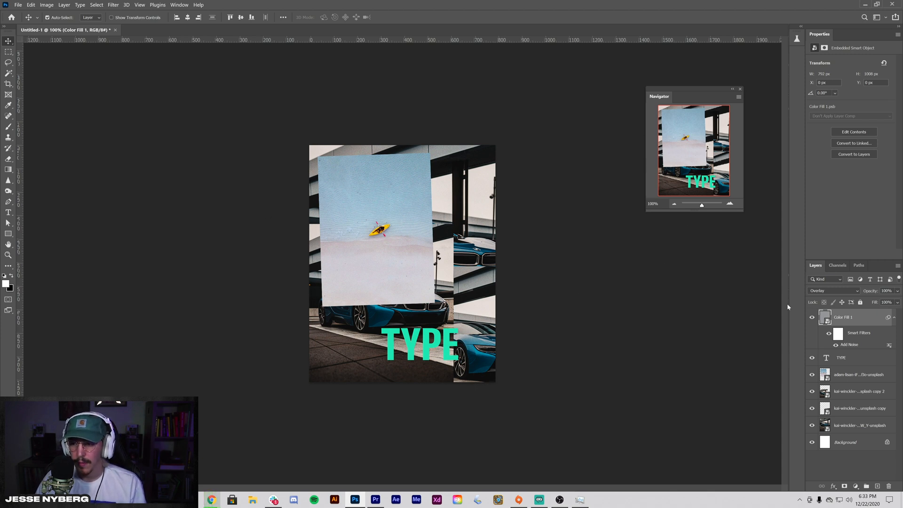
pyautogui.click(812, 317)
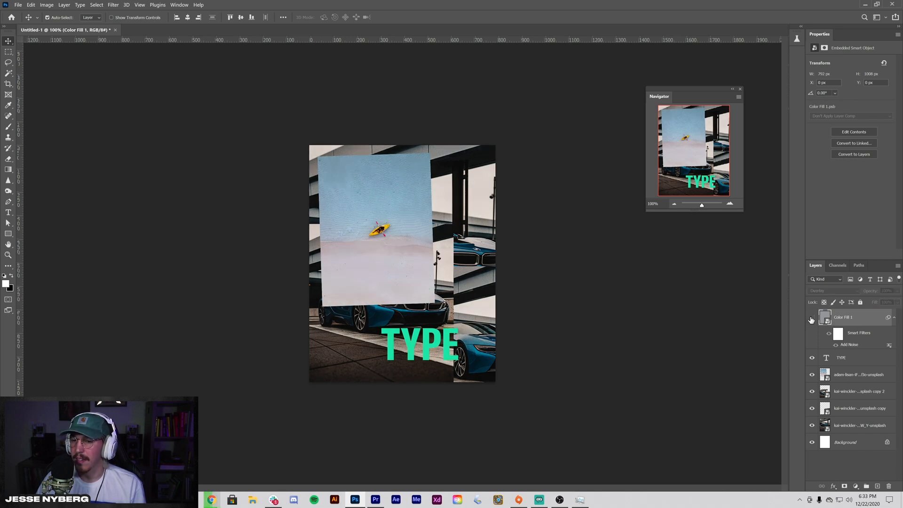
pyautogui.click(812, 319)
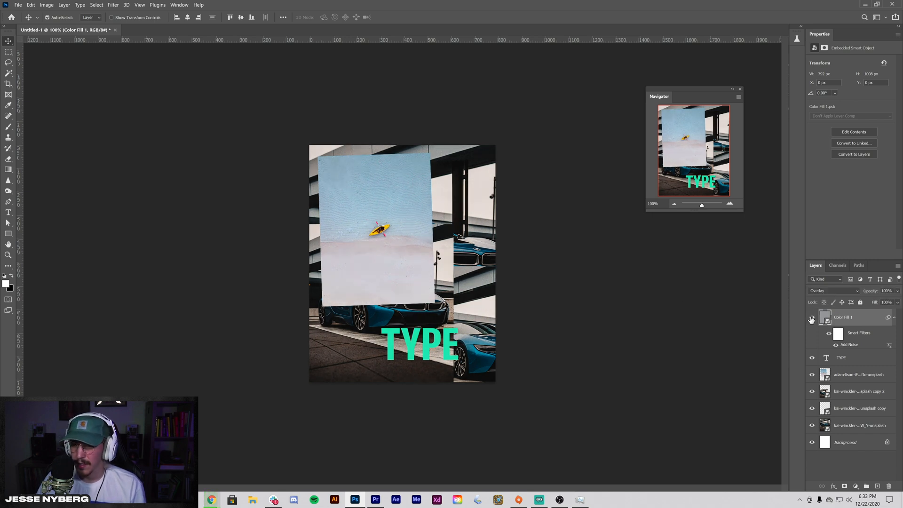
pyautogui.click(811, 320)
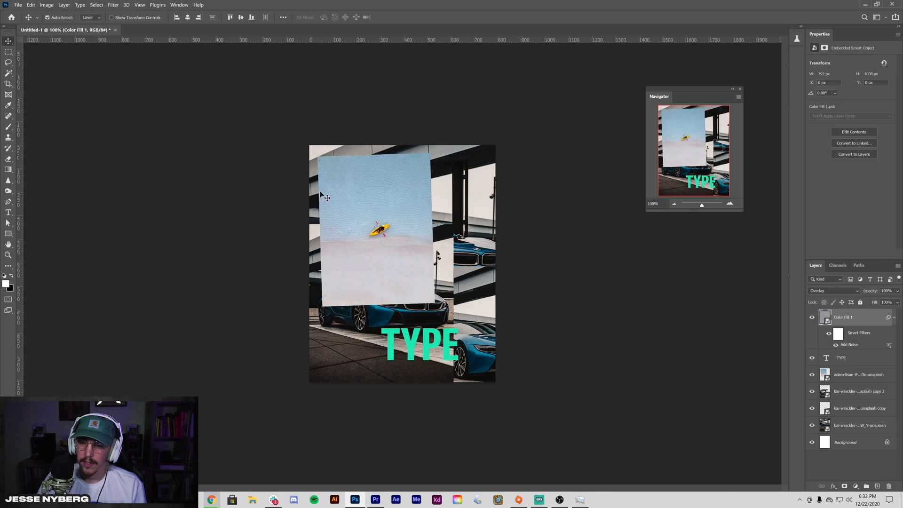